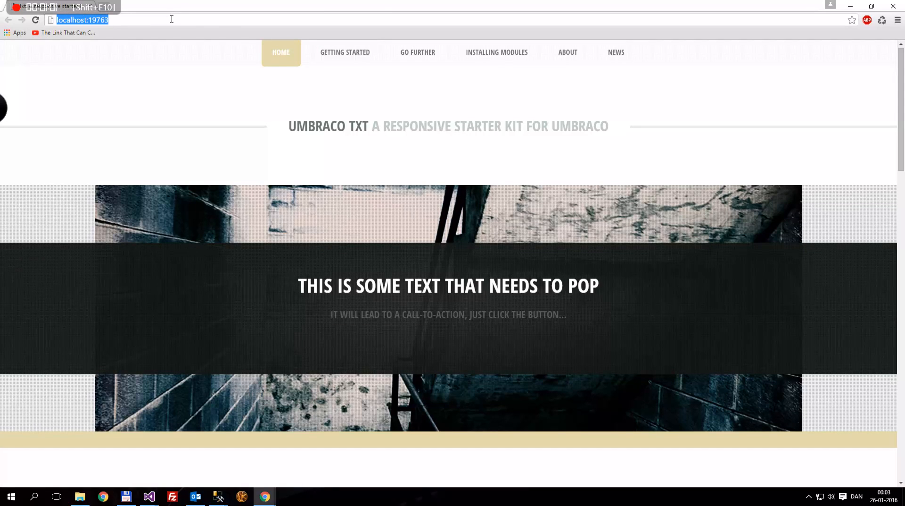
Step: Sign in to the Umbraco backoffice at /umbraco with the saved username and password
text(/u)
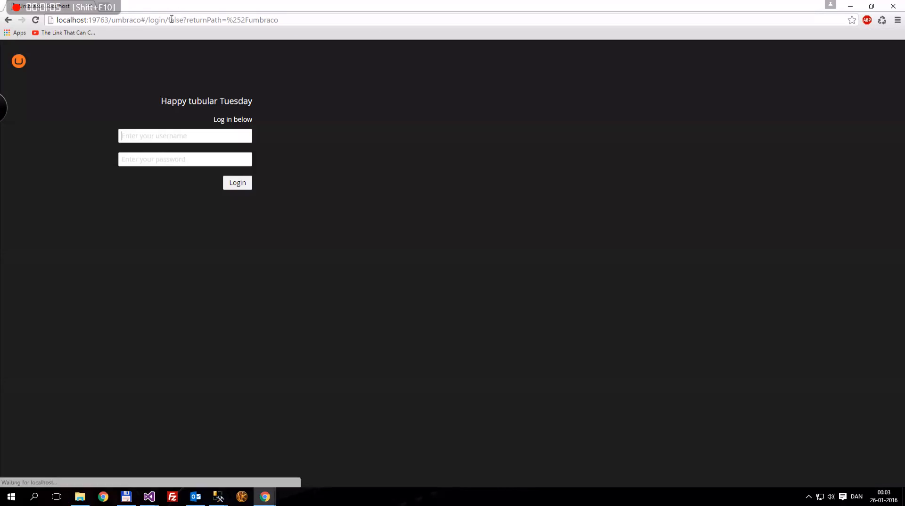
text(ca)
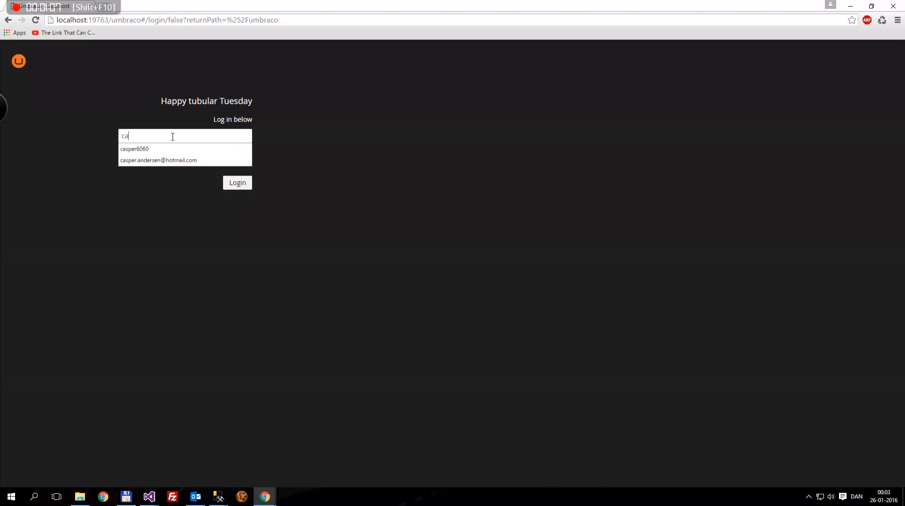
click(158, 161)
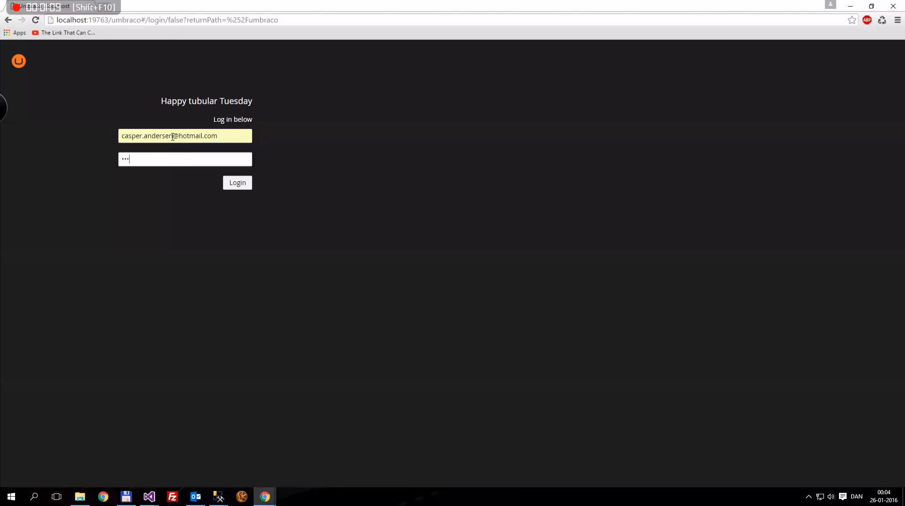
click(238, 182)
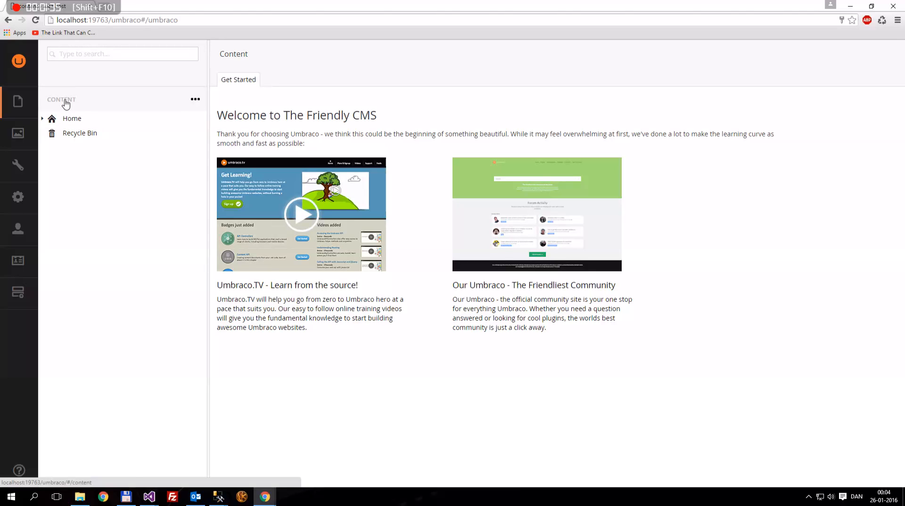
mouse_move(81, 107)
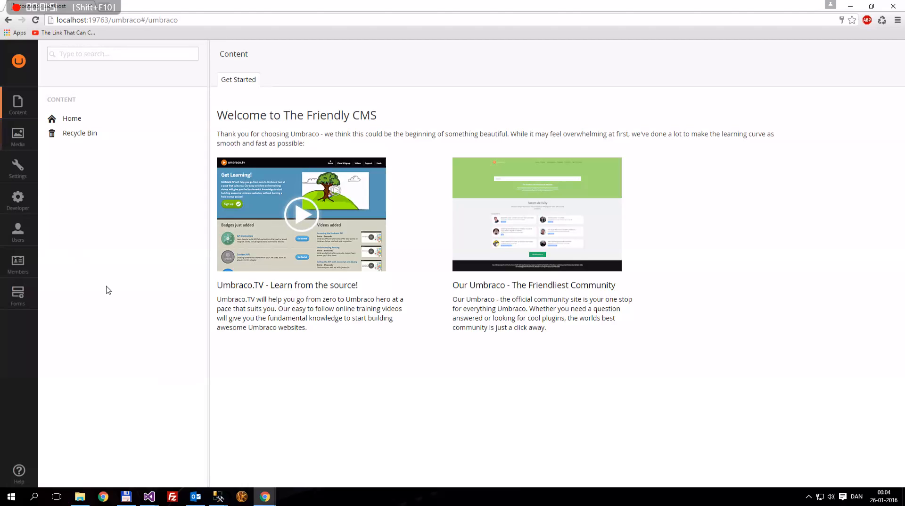
mouse_move(150, 496)
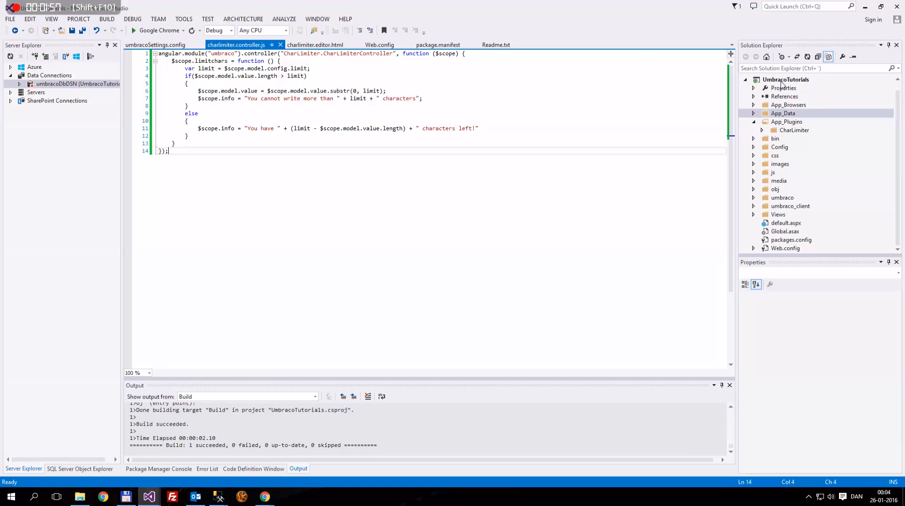
mouse_move(792, 122)
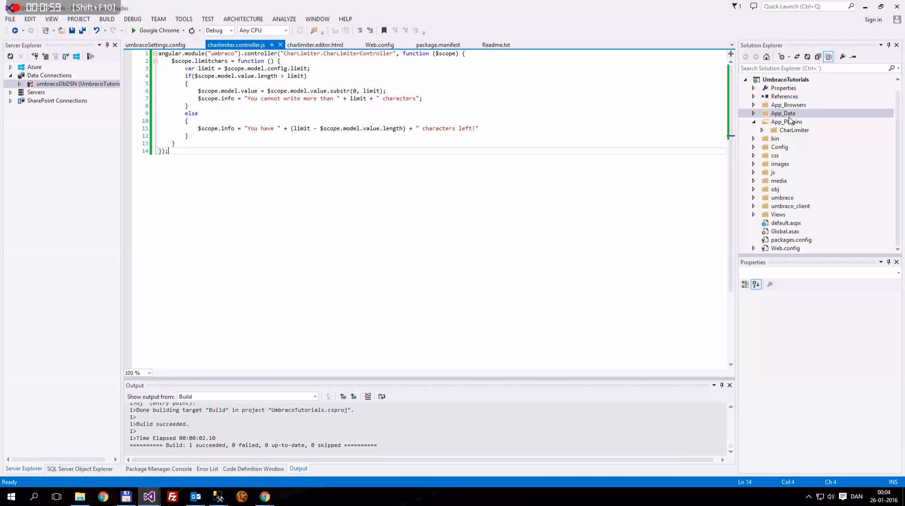
Step: Add a new folder named Example under App_Plugins
right_click(787, 122)
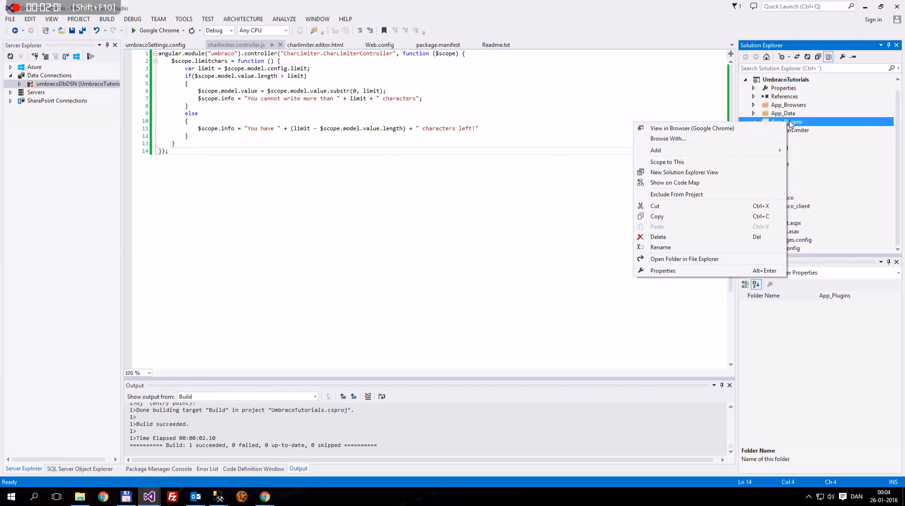
mouse_move(656, 150)
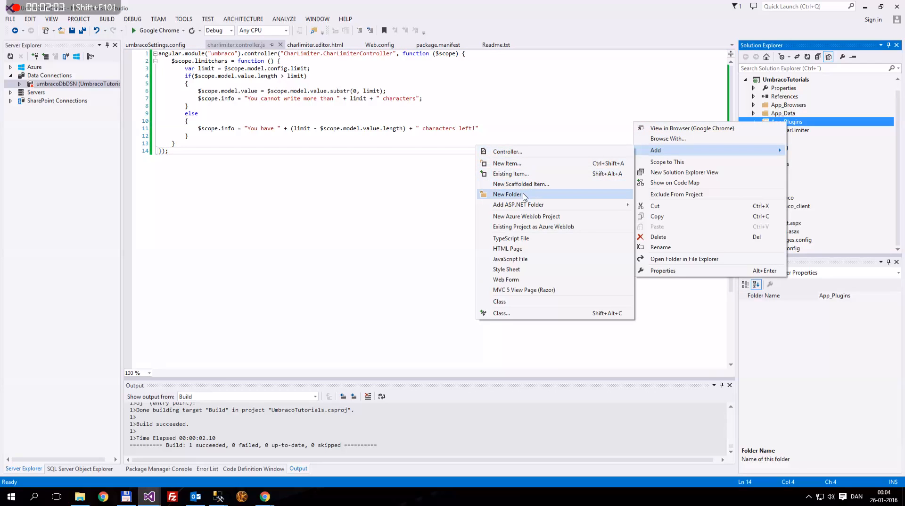
click(507, 193)
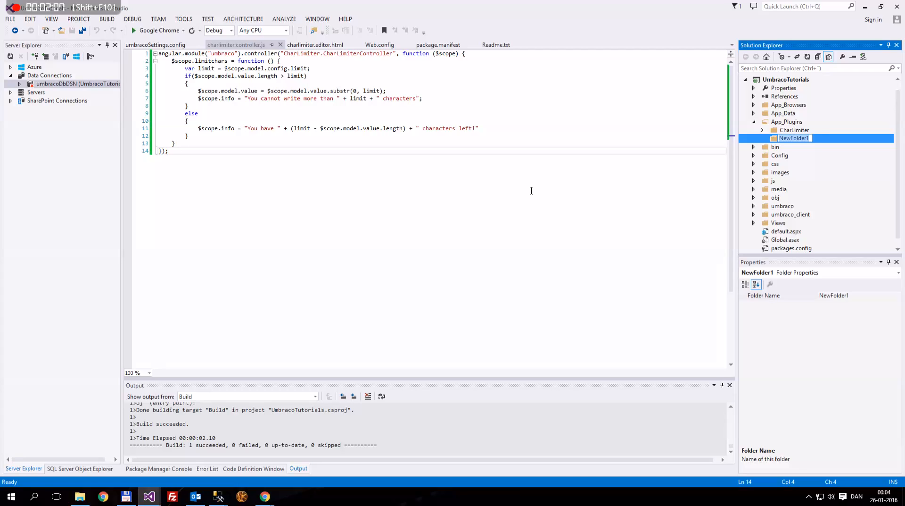
text(Example)
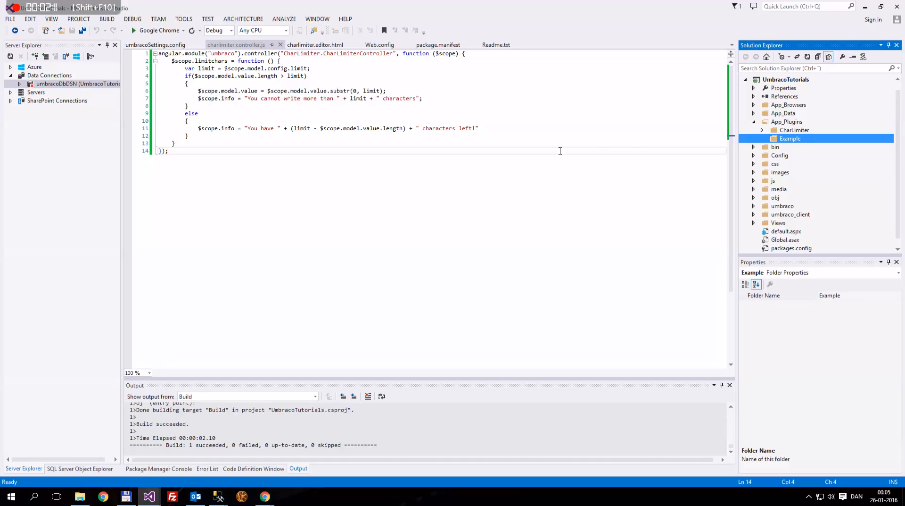
Step: Add a subfolder named Application inside the Example folder
right_click(790, 137)
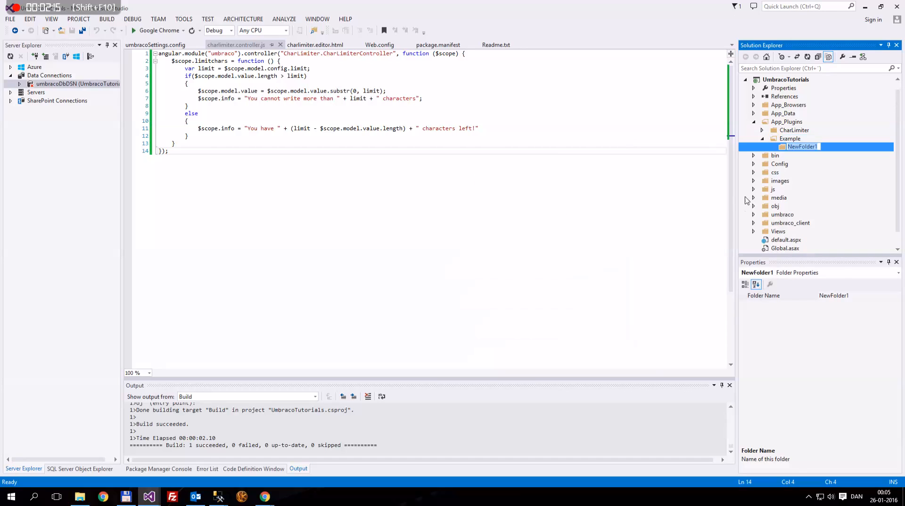
text(Application)
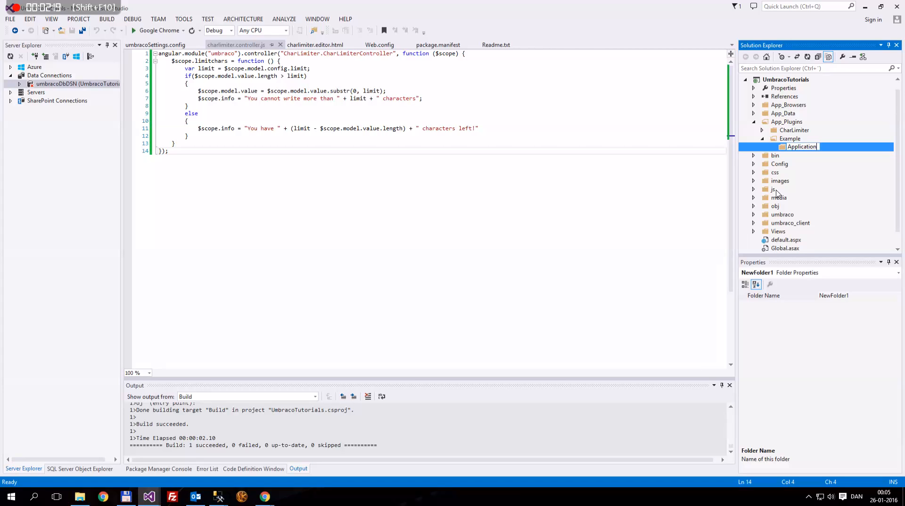
text(s)
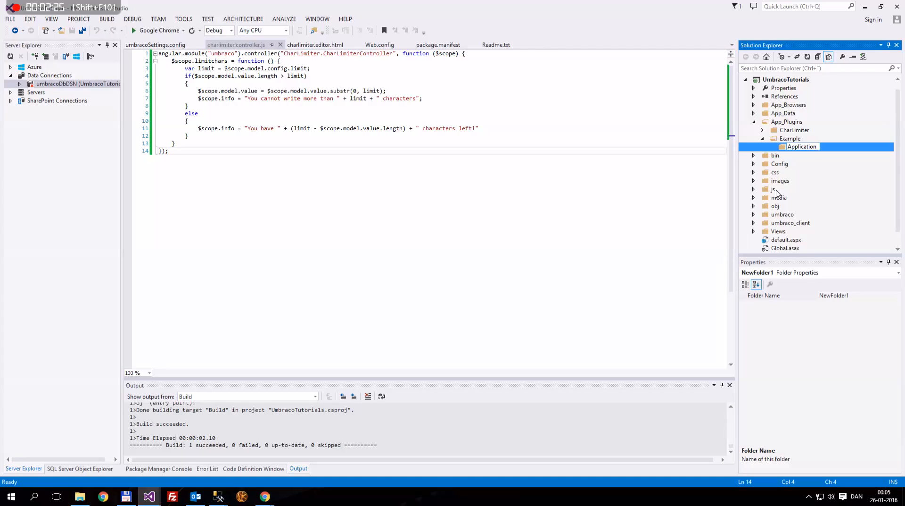
double_click(802, 147)
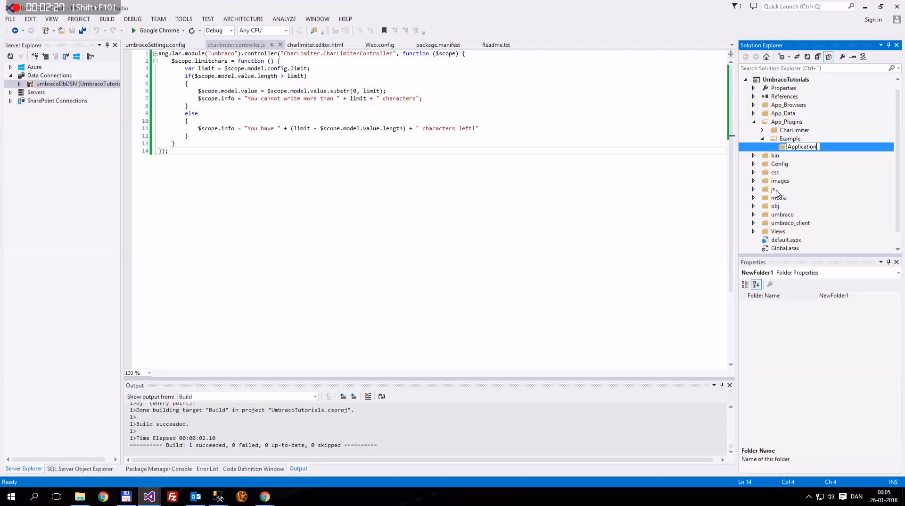
key(Return)
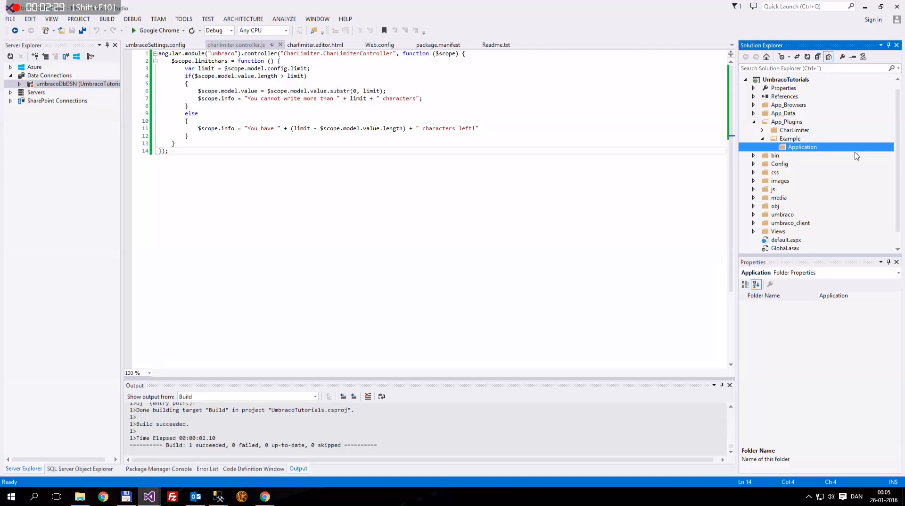
Step: Add a new class file PersonSection.cs to the Application folder
right_click(802, 147)
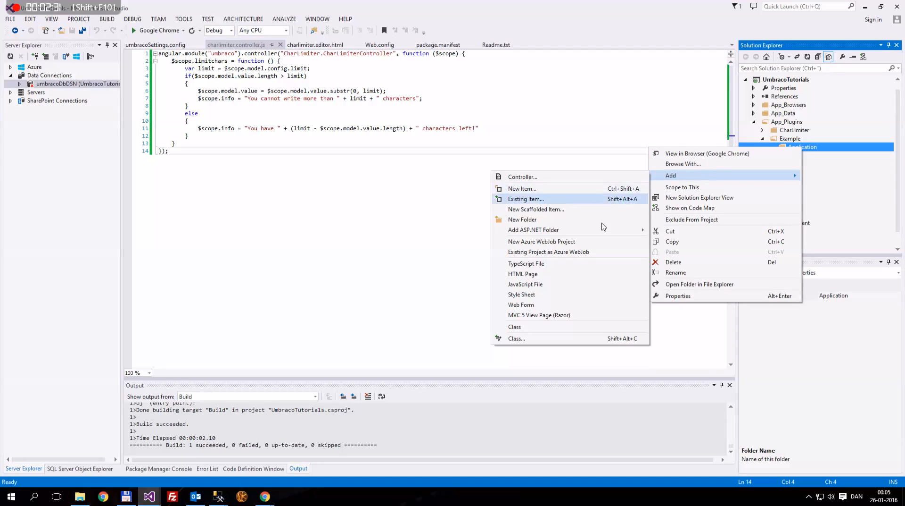
click(522, 188)
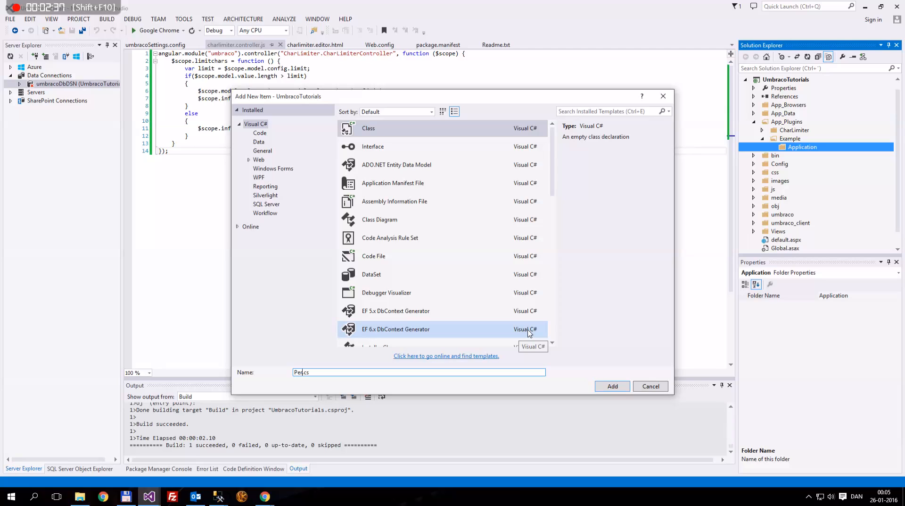
text(PersonSection.cs)
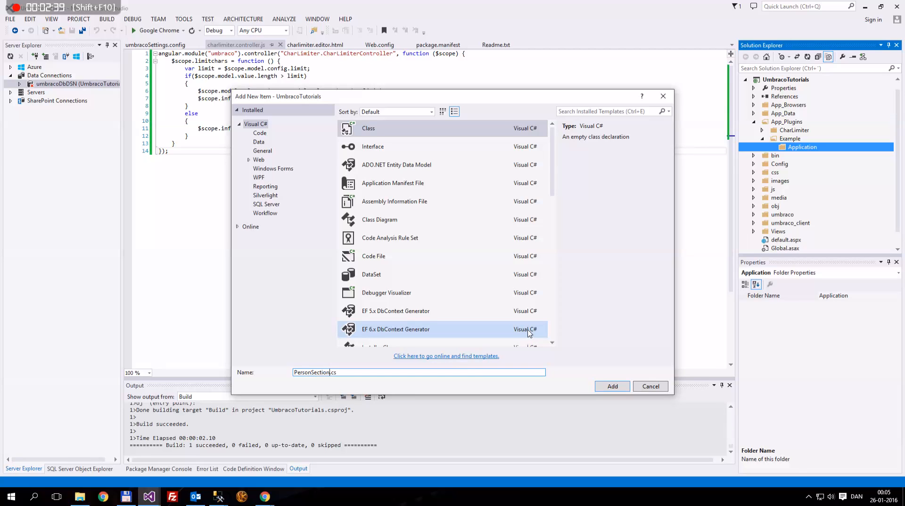
click(612, 386)
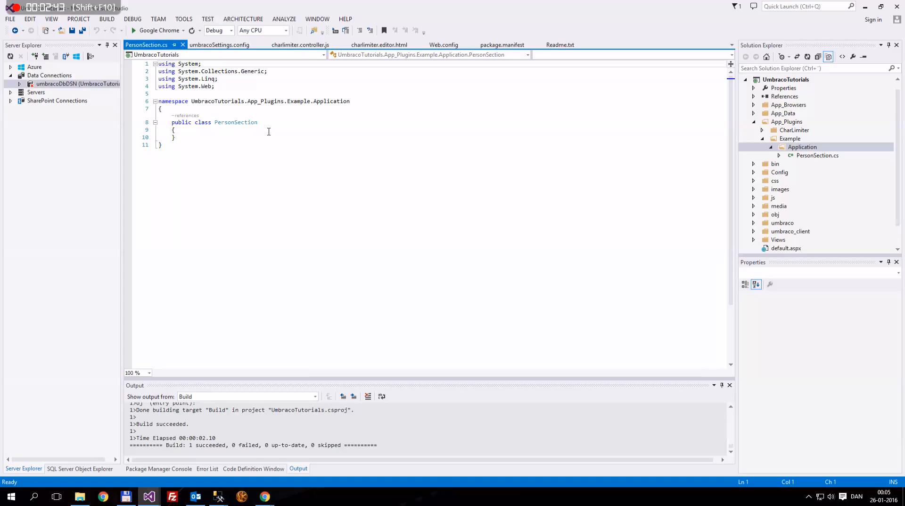
Step: Make PersonSection implement IApplication and import umbraco.interfaces
click(176, 130)
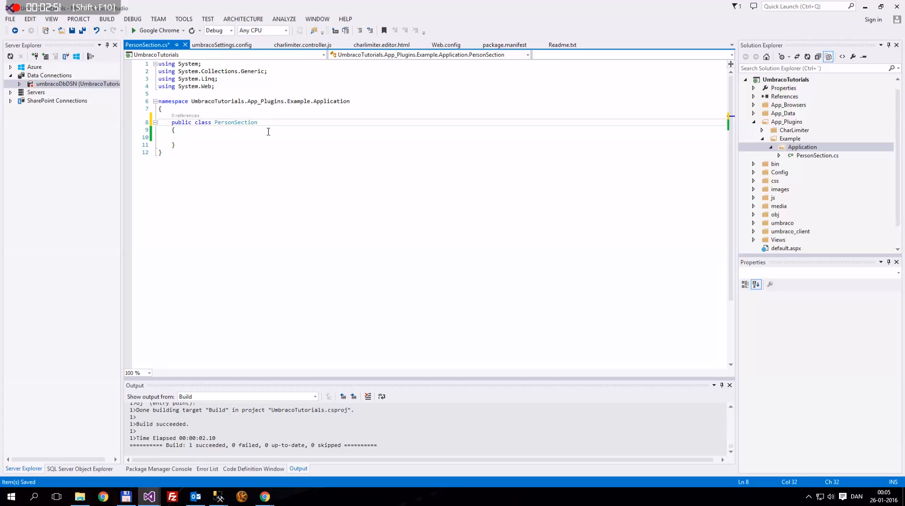
text(: IAppl)
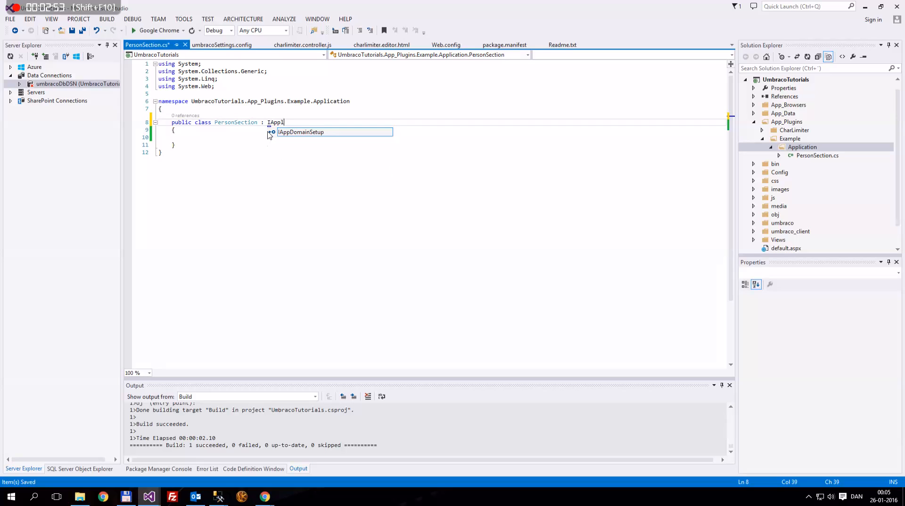
text(ication)
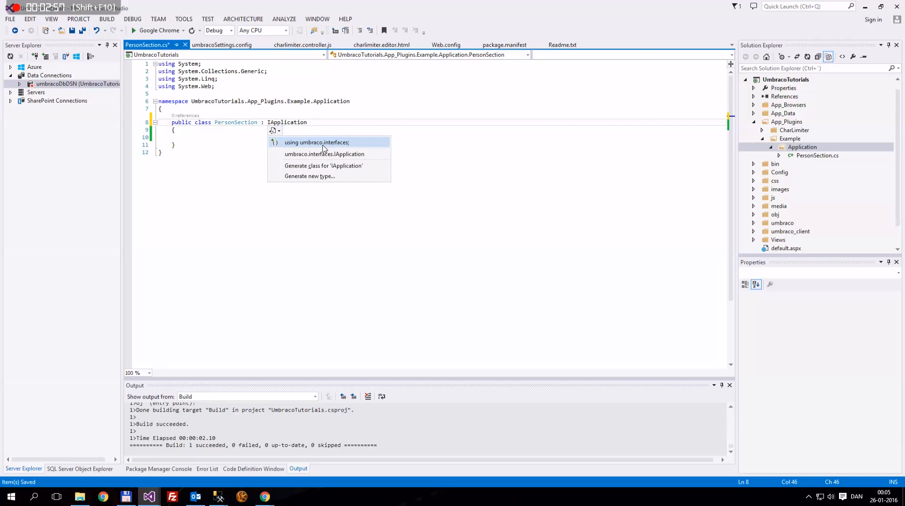
click(317, 142)
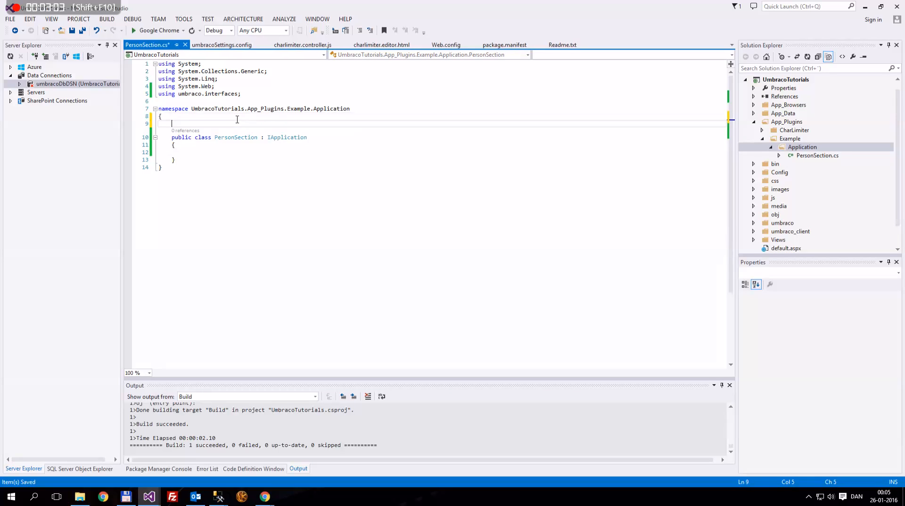
Step: Write an [Application()] attribute above the PersonSection class
text({)
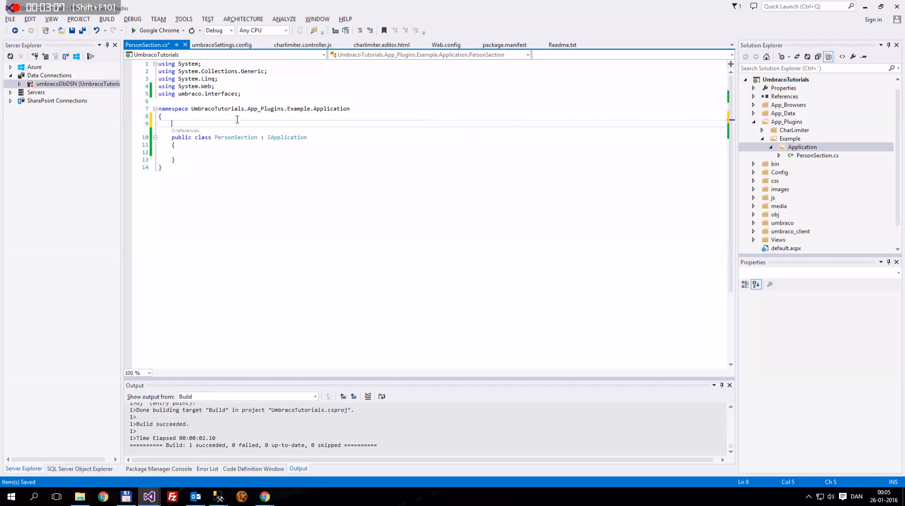
text([])
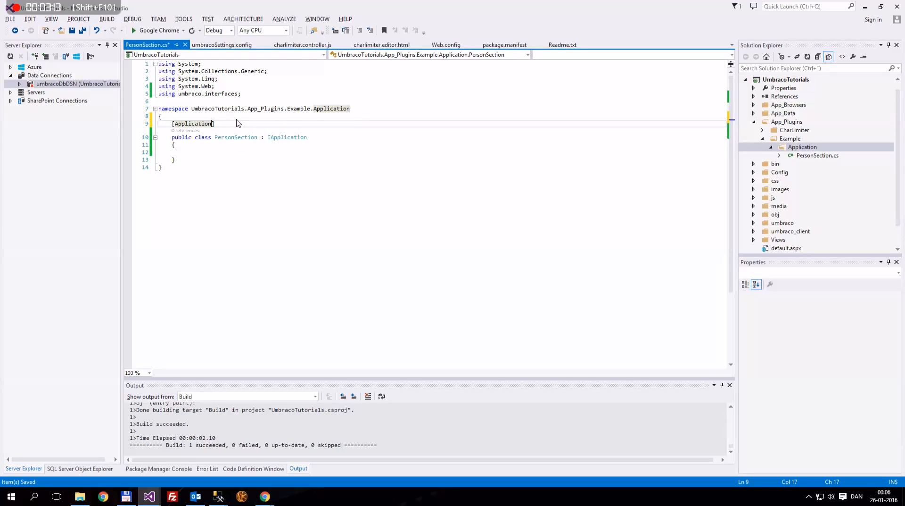
text(())
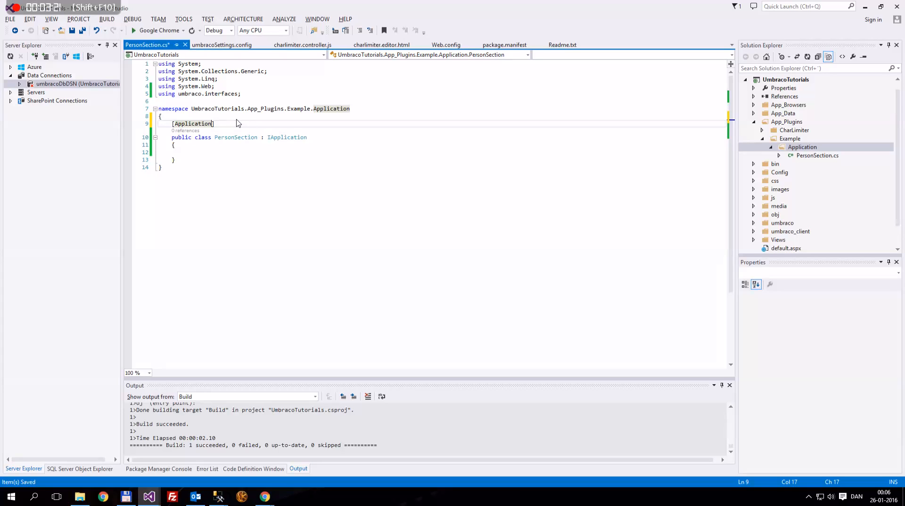
mouse_move(245, 118)
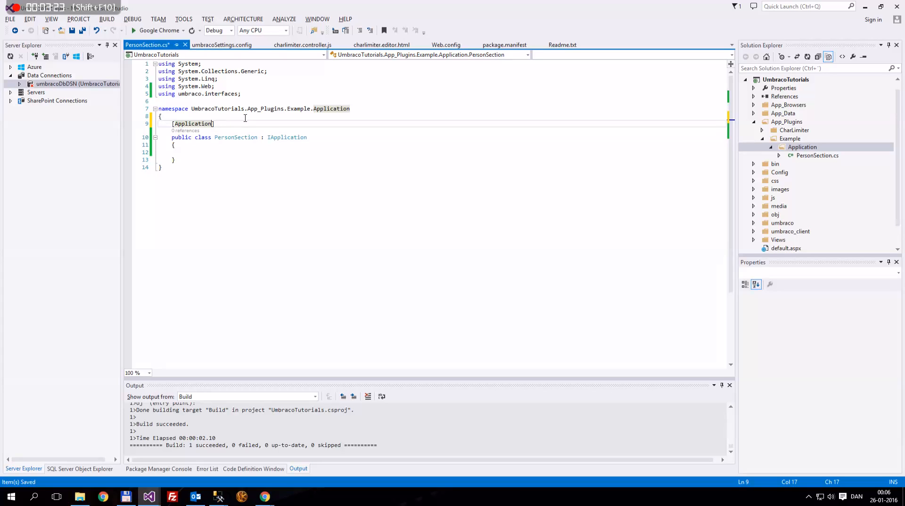
text(())
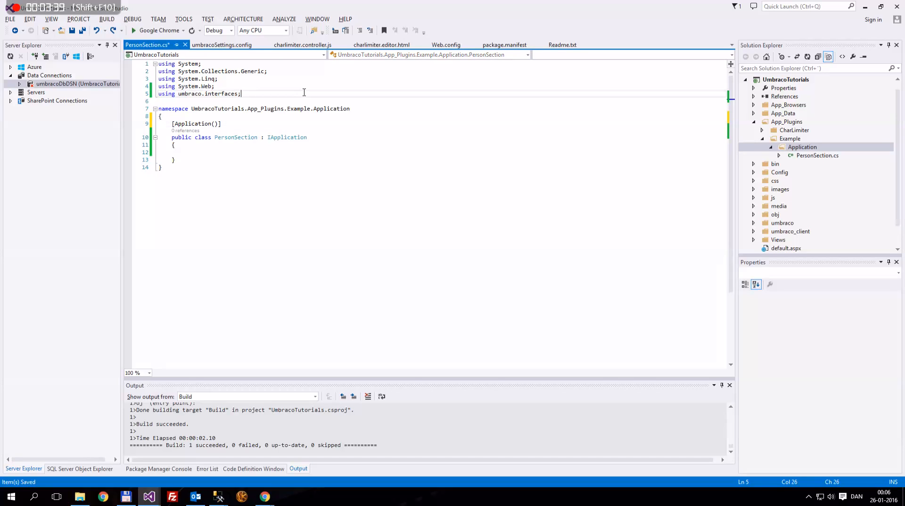
Step: Add a using umbraco.businesslogic directive via the IntelliSense suggestion
text(using)
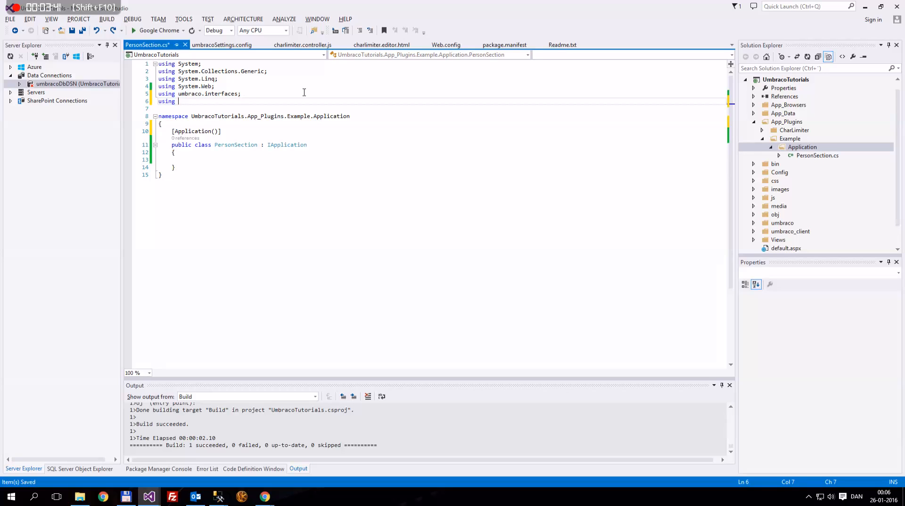
text(umbraco.)
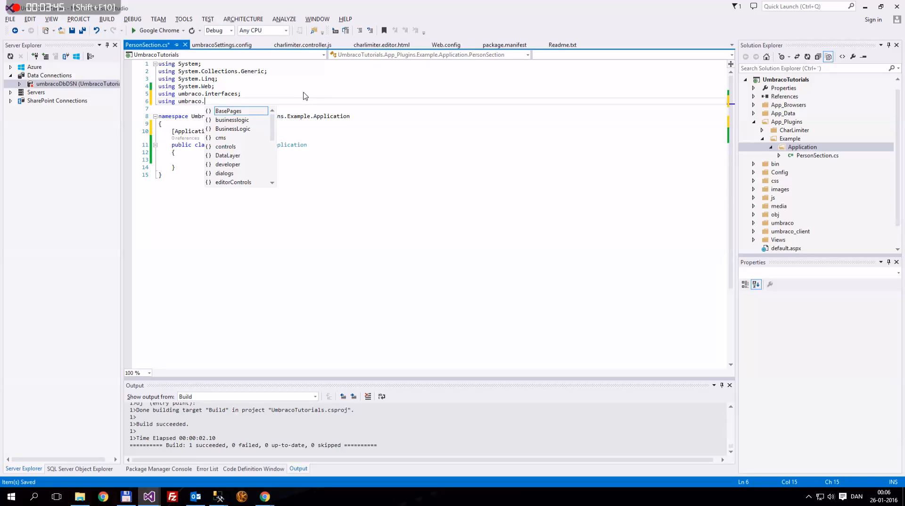
text(bus)
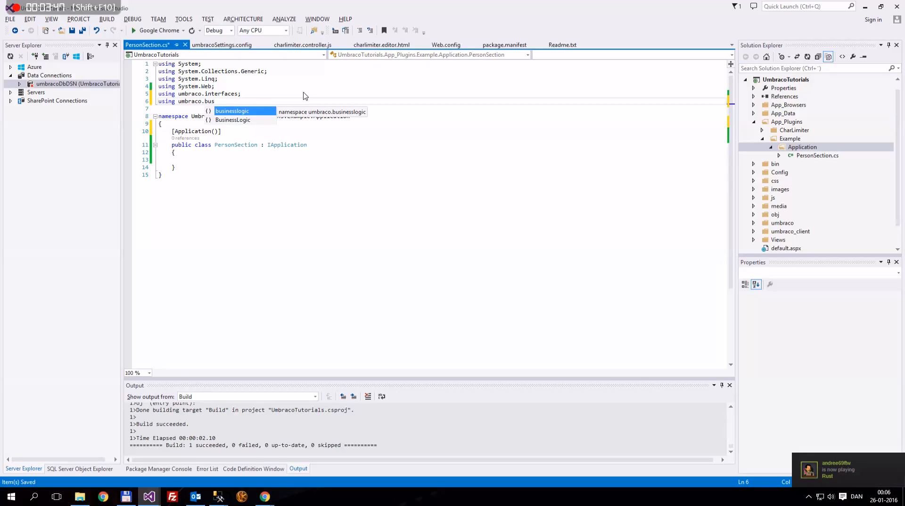
key(Tab)
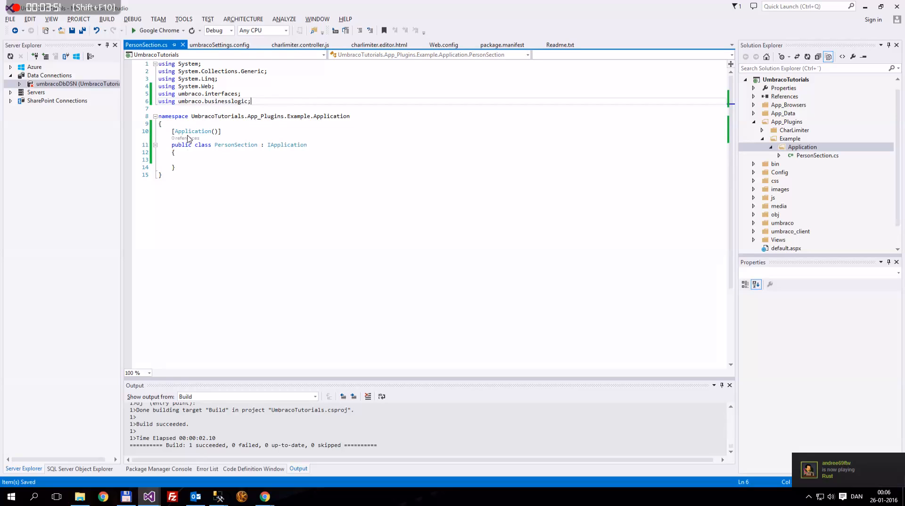
mouse_move(192, 130)
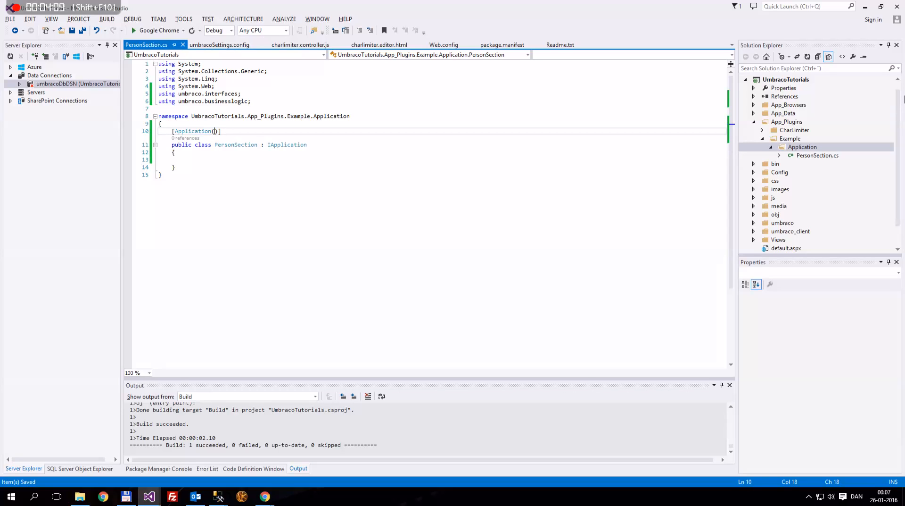
Step: Pass the alias "example" and name "Example" to the Application attribute
text(()
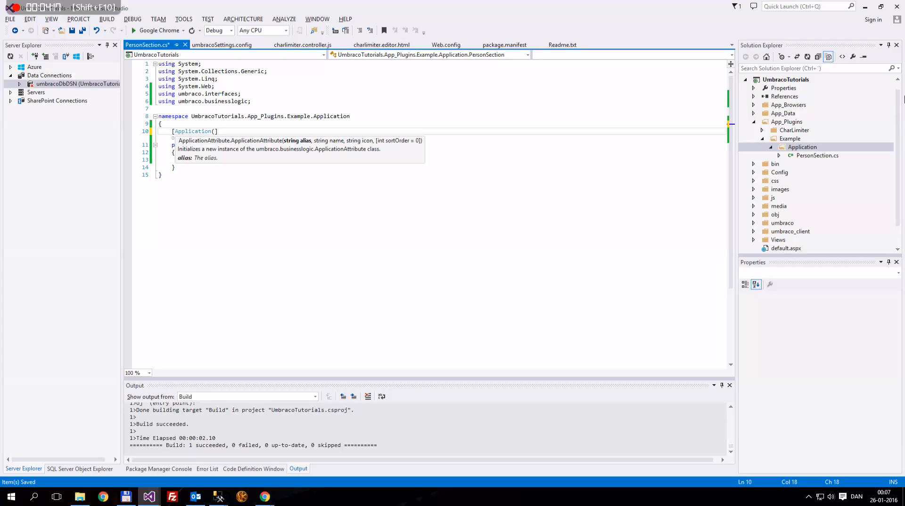
text("")
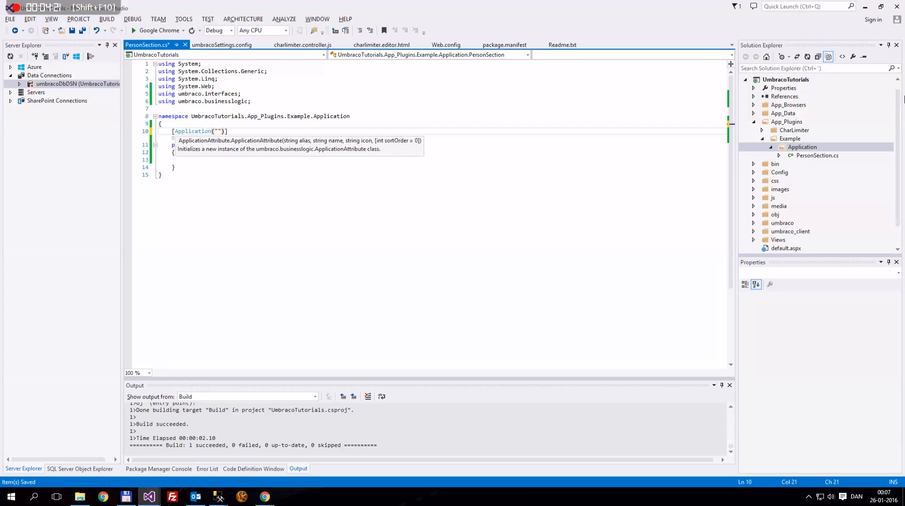
text(ex)
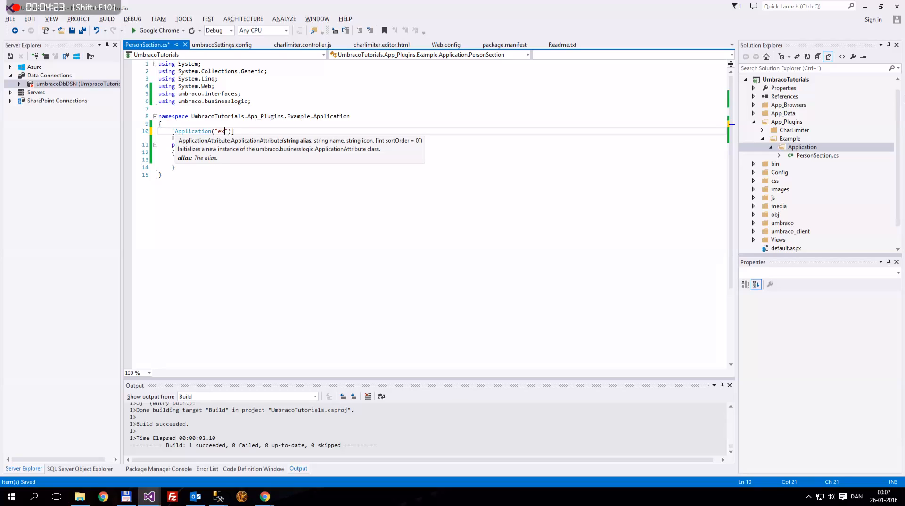
text(ample)
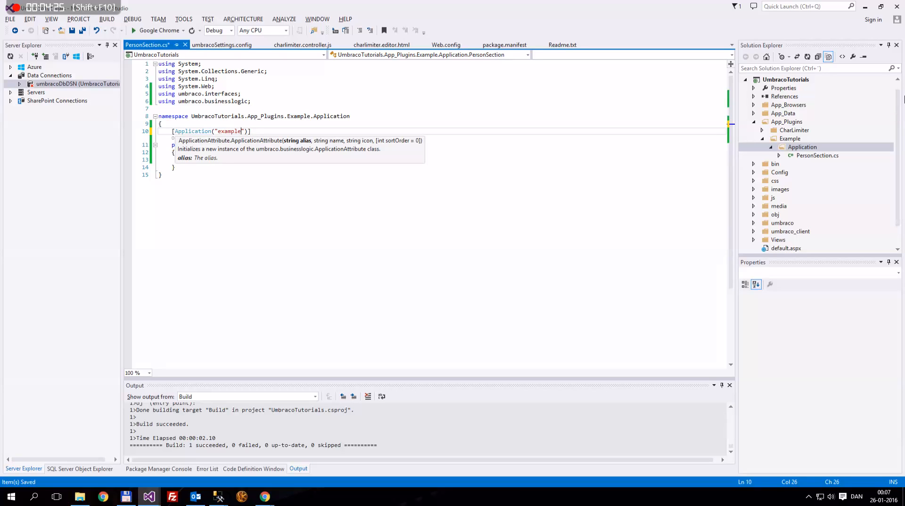
text(,)
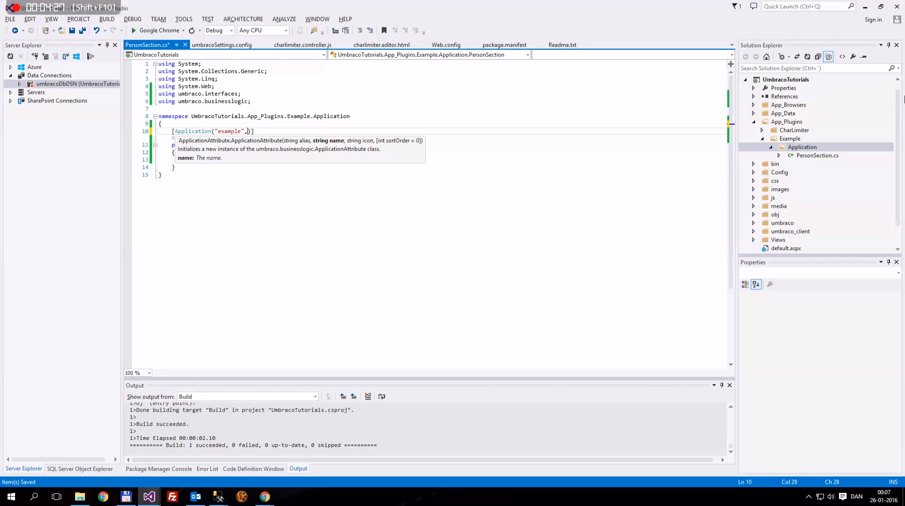
text(Ex")
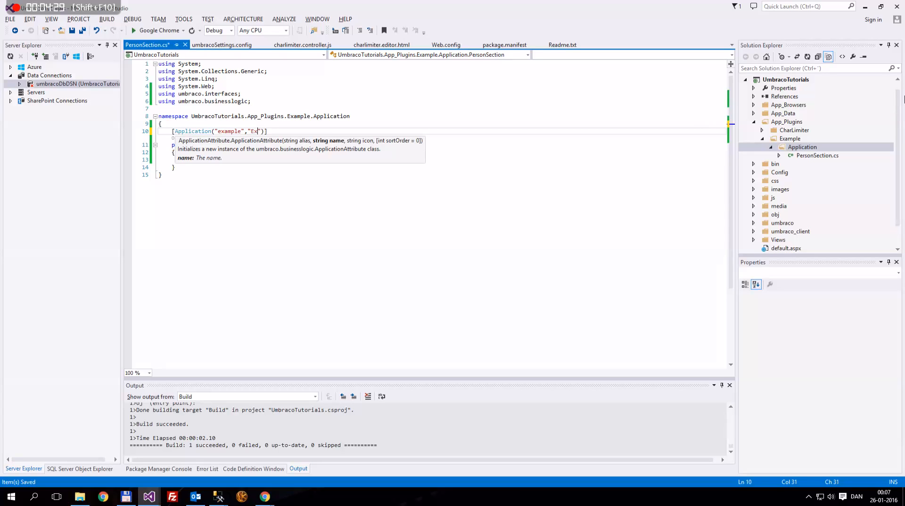
text(ample)
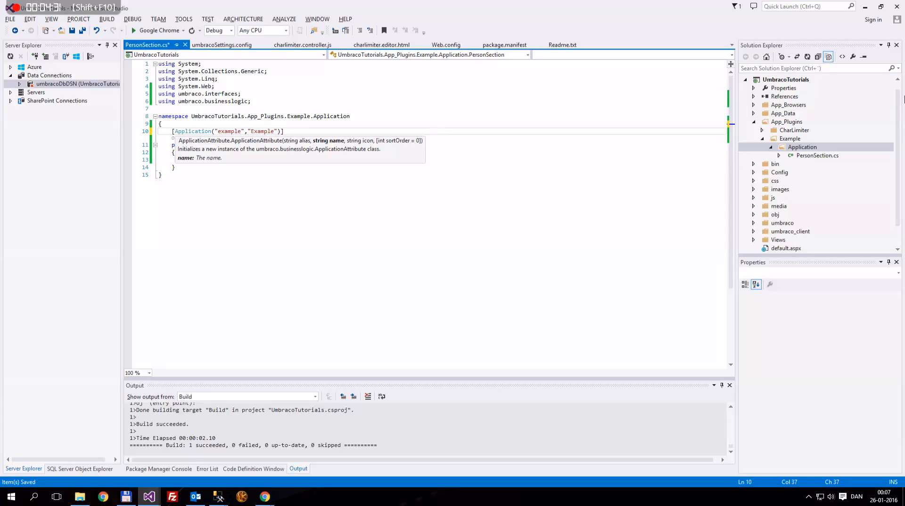
text(,)
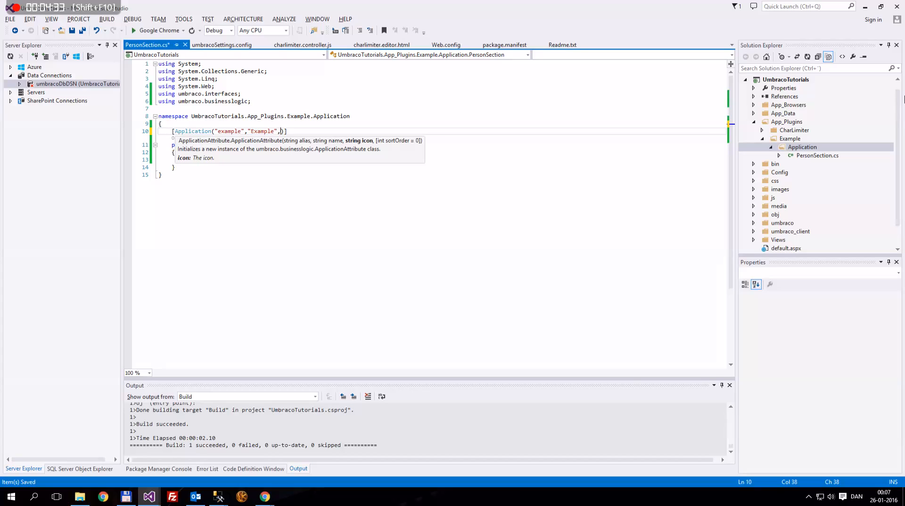
Step: Add "icon-people" as the icon argument, removing stray characters, and return to the backoffice
text(")
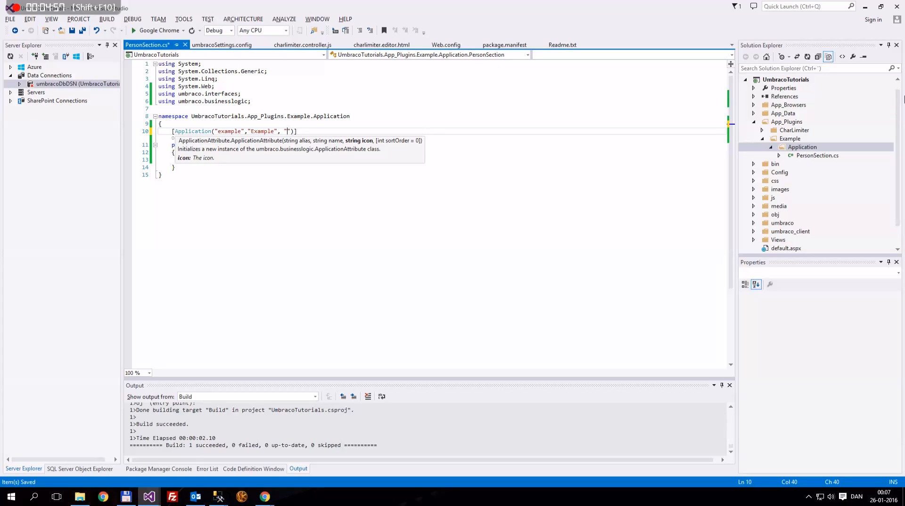
text(icon)
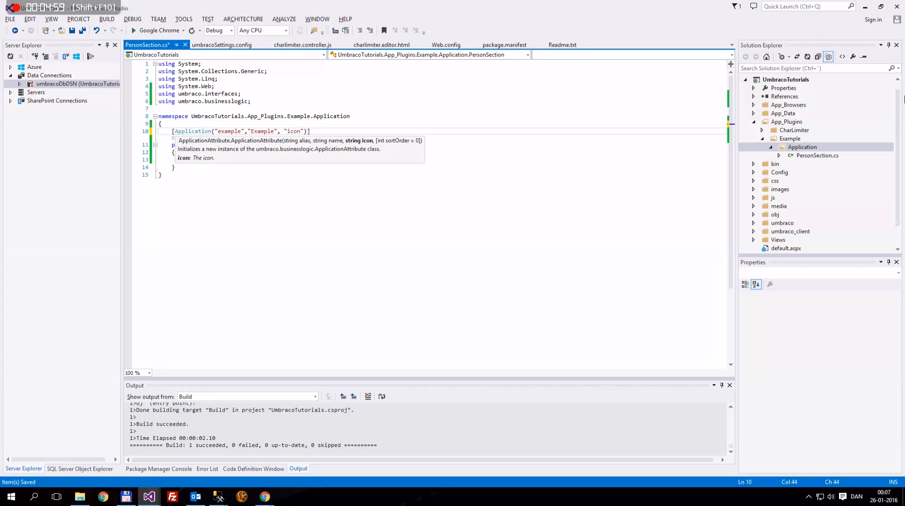
text(-people)
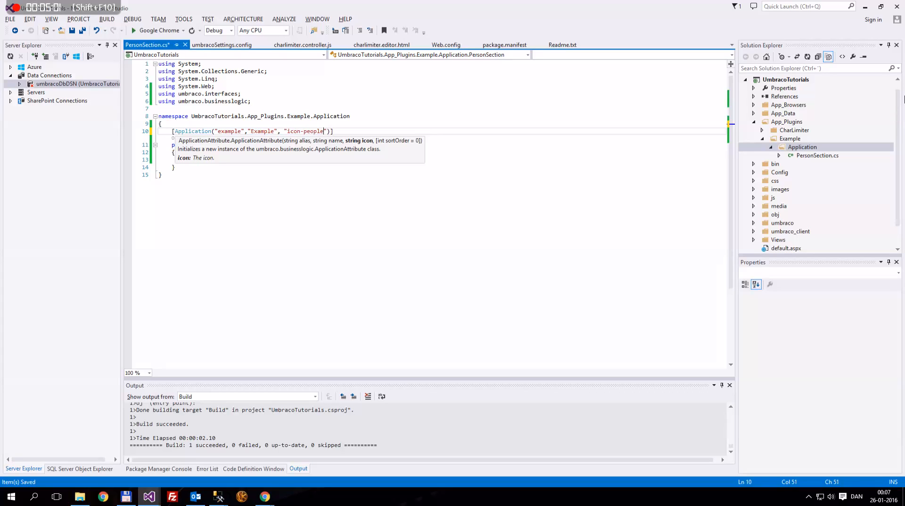
text(mbox,)
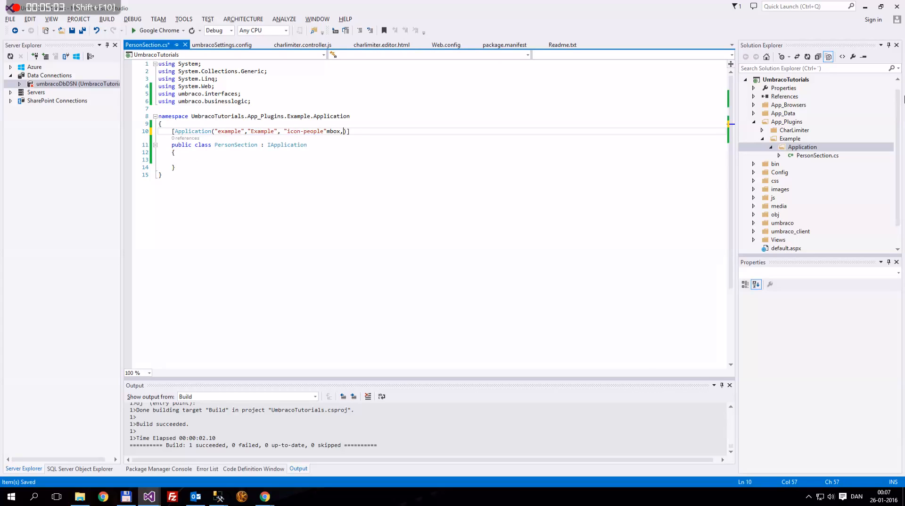
key(BackSpace)
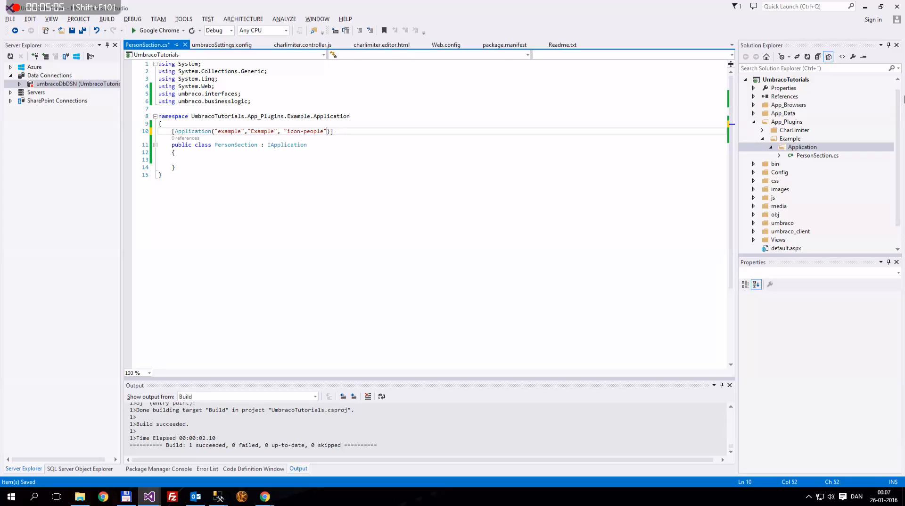
text(,)
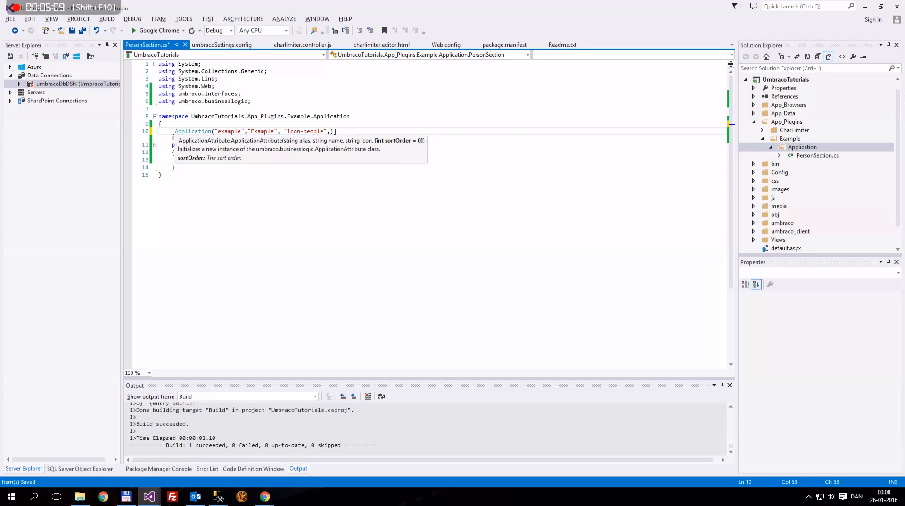
click(264, 496)
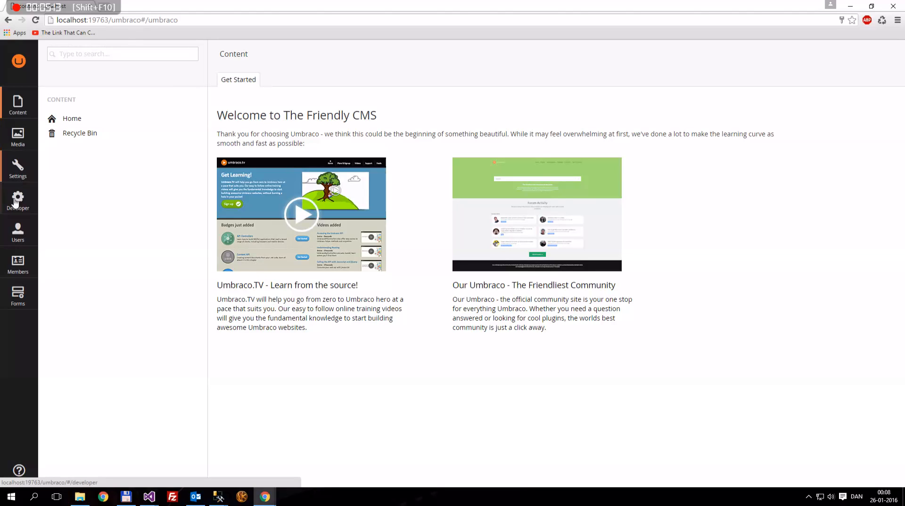
mouse_move(62, 449)
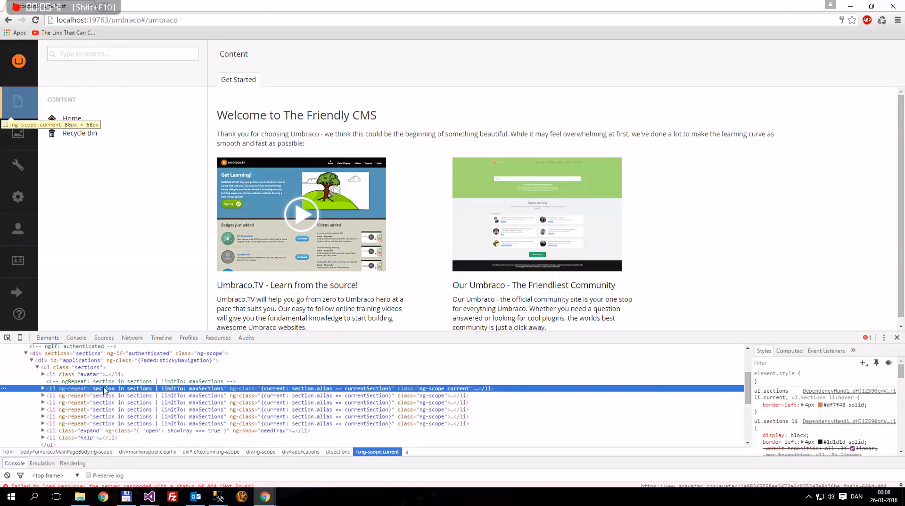
click(42, 387)
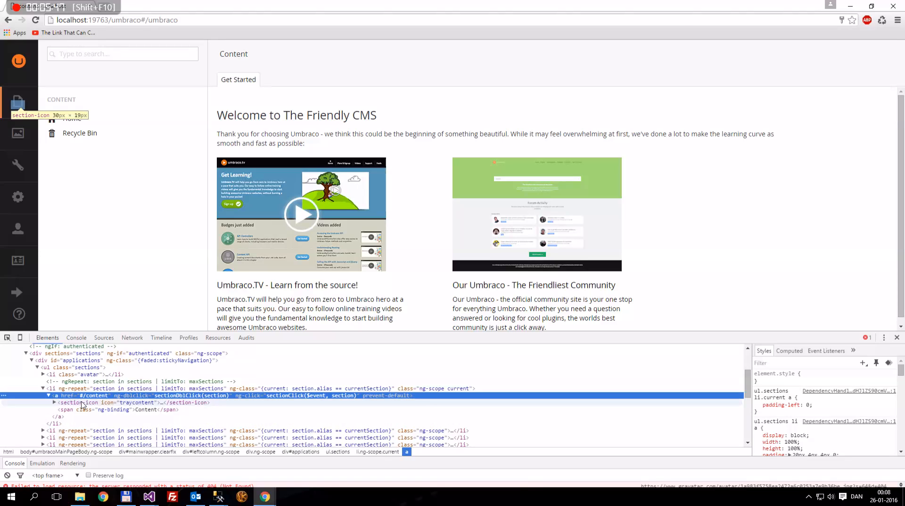
click(92, 402)
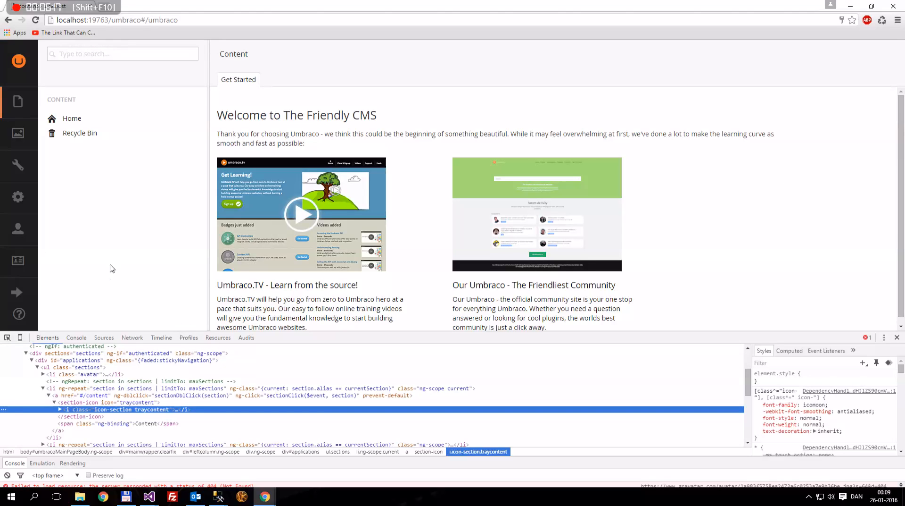
mouse_move(17, 101)
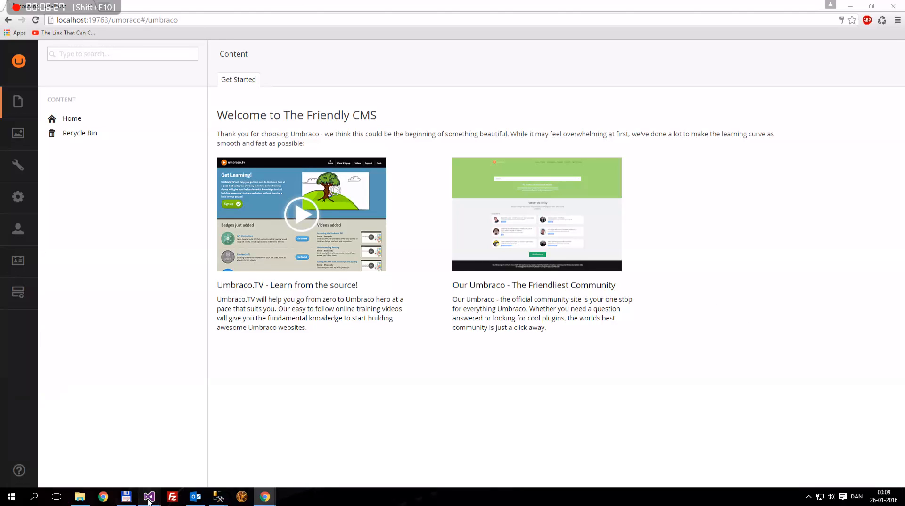
Step: Set the section's sortOrder argument to 15, rebuild, and reload the backoffice
click(149, 500)
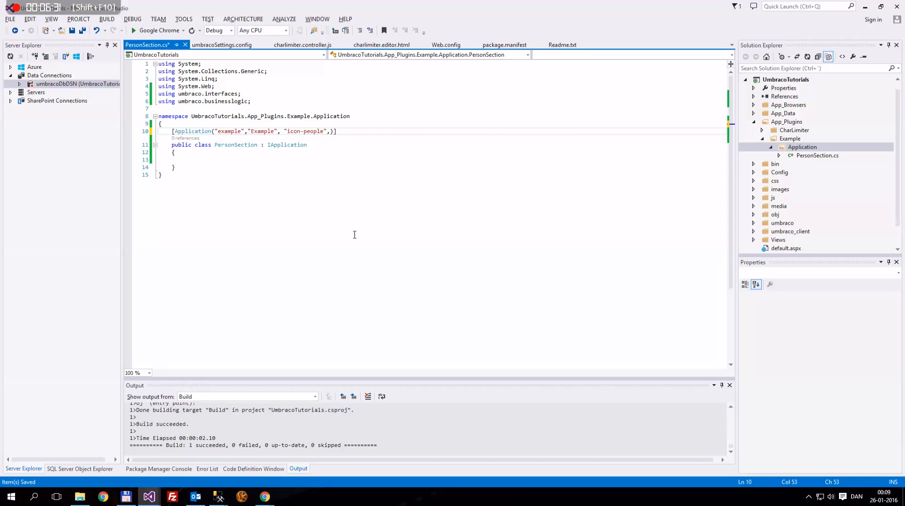
text(15)
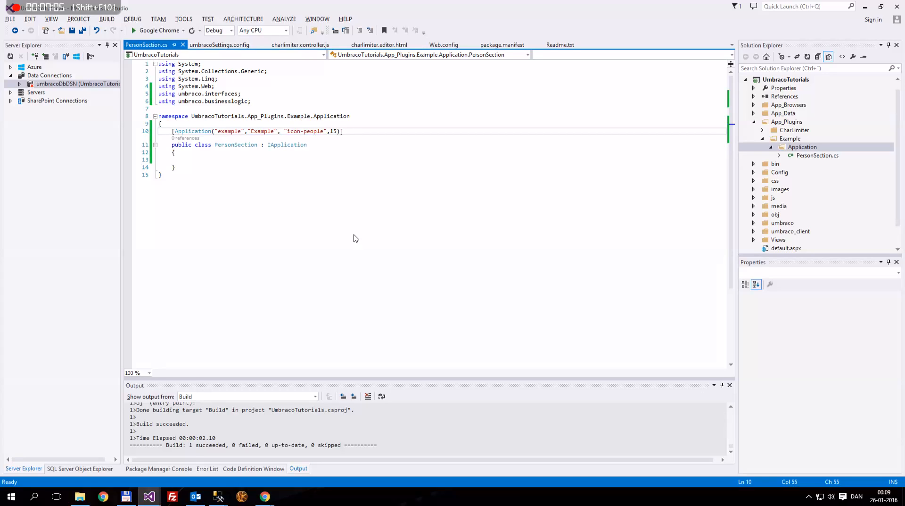
mouse_move(307, 163)
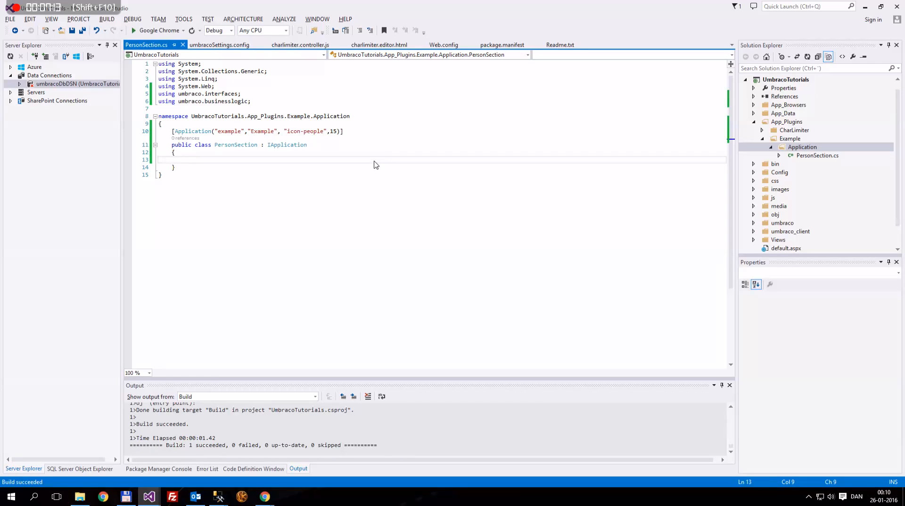
click(264, 496)
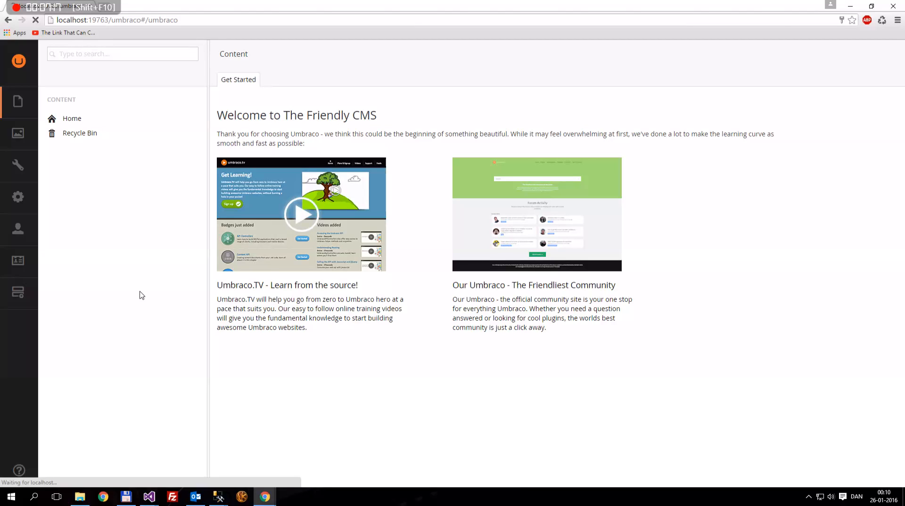
mouse_move(151, 307)
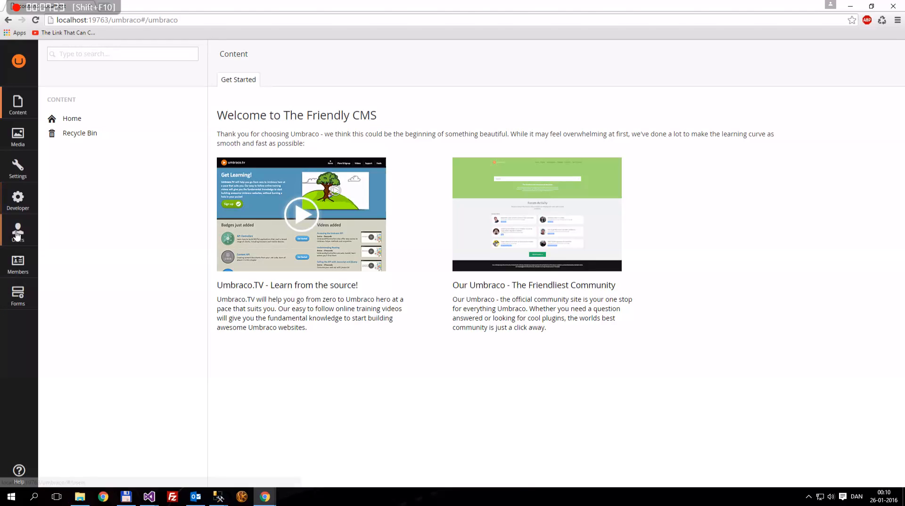
Step: Enable the Translation and [example] sections for the administrator user in Users
click(17, 231)
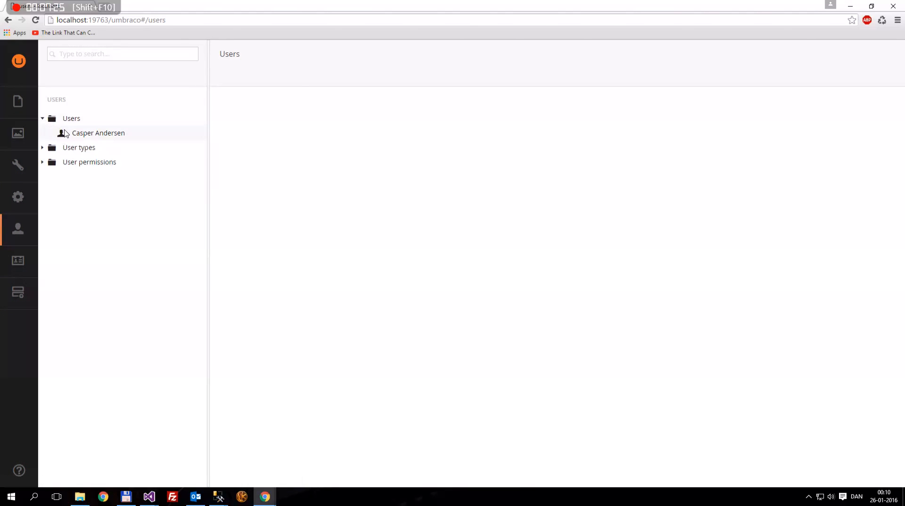
click(98, 132)
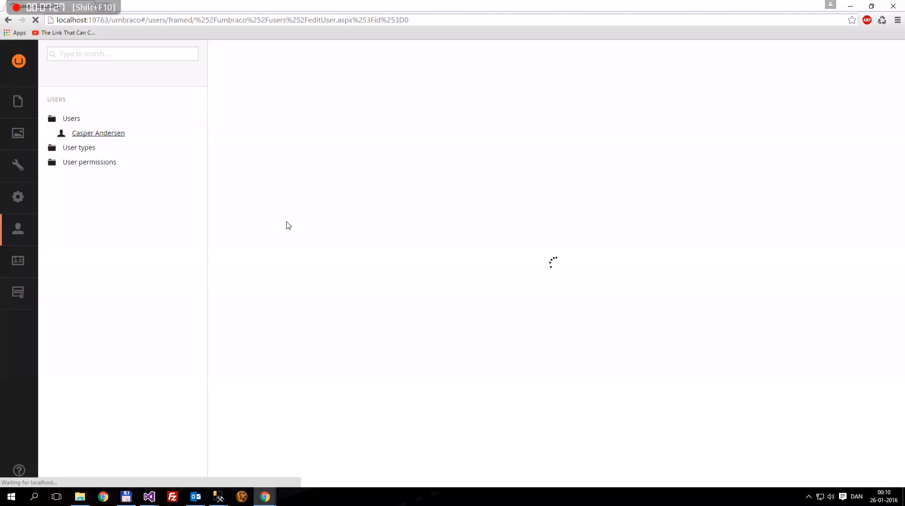
click(98, 132)
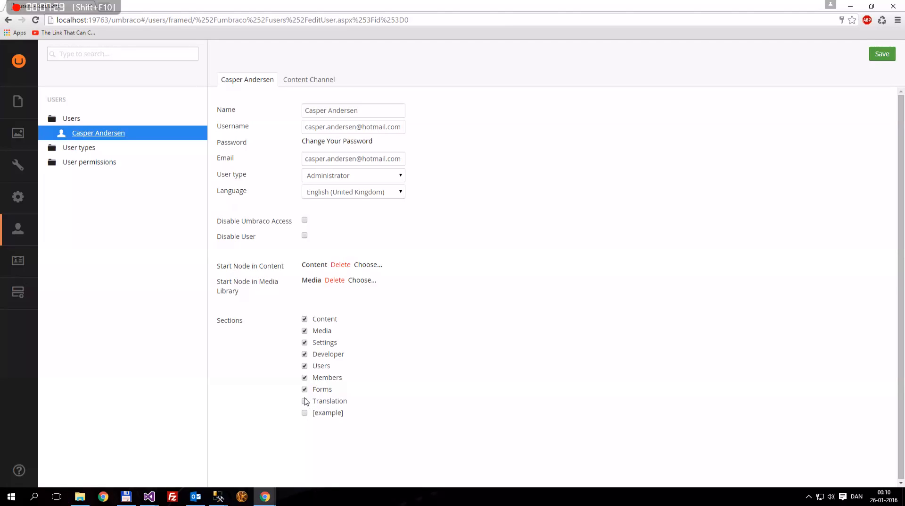
click(304, 401)
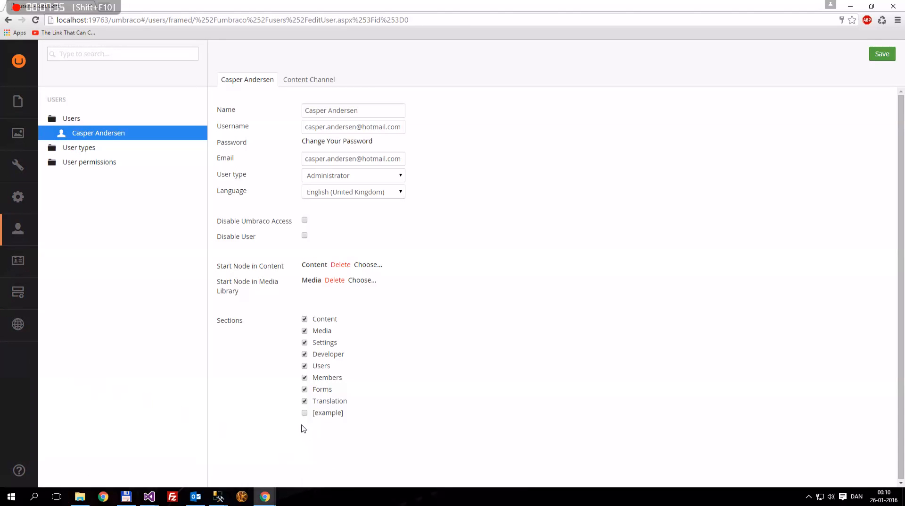
click(305, 412)
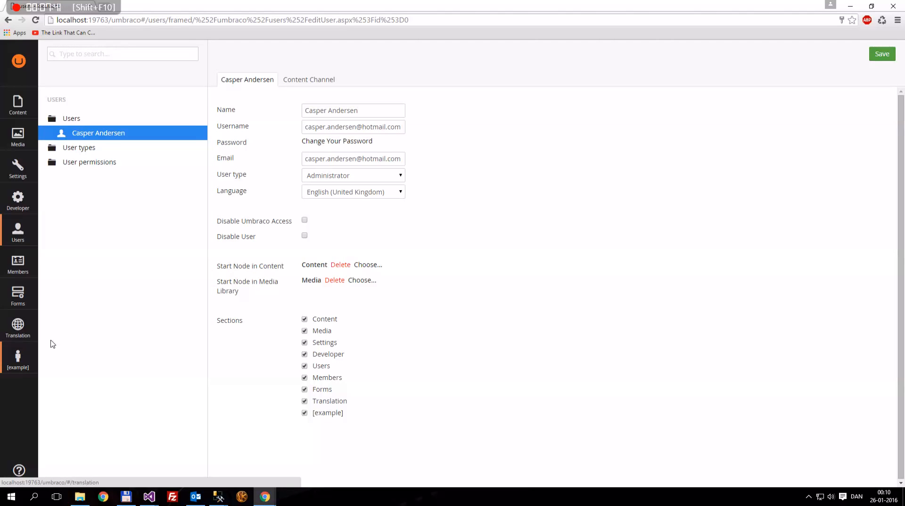
double_click(327, 413)
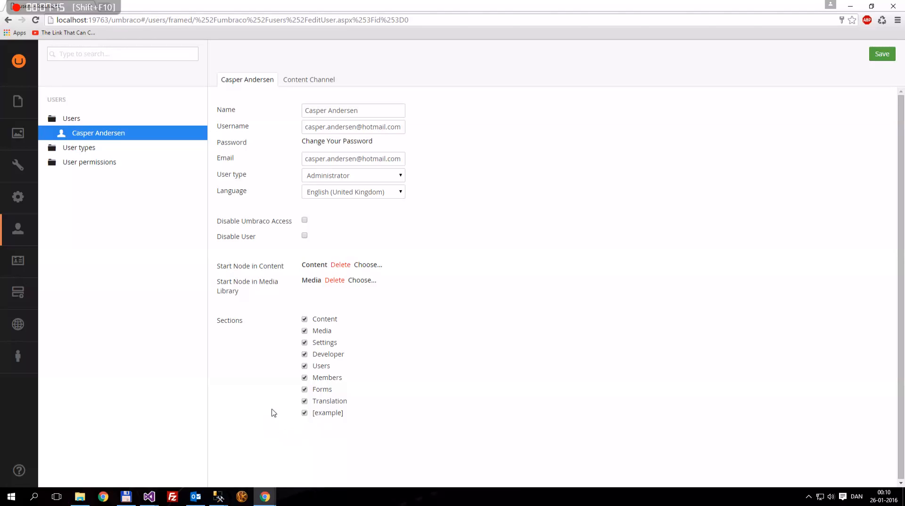
mouse_move(283, 387)
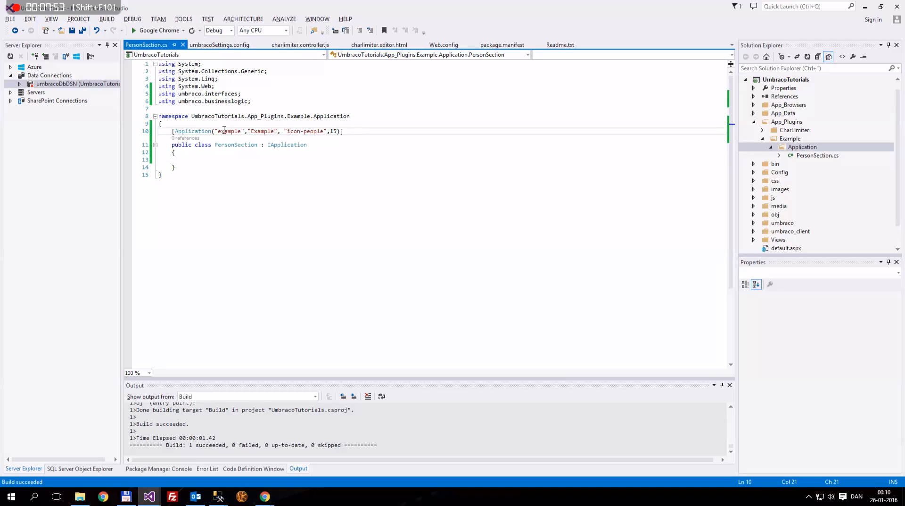
Step: Browse Solution Explorer past the Example plugin folder into the umbraco_client folder
double_click(229, 130)
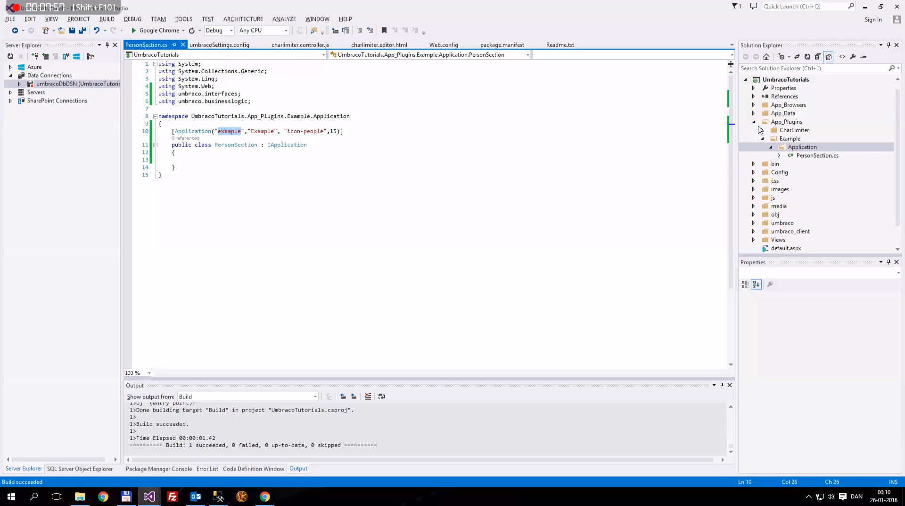
click(791, 130)
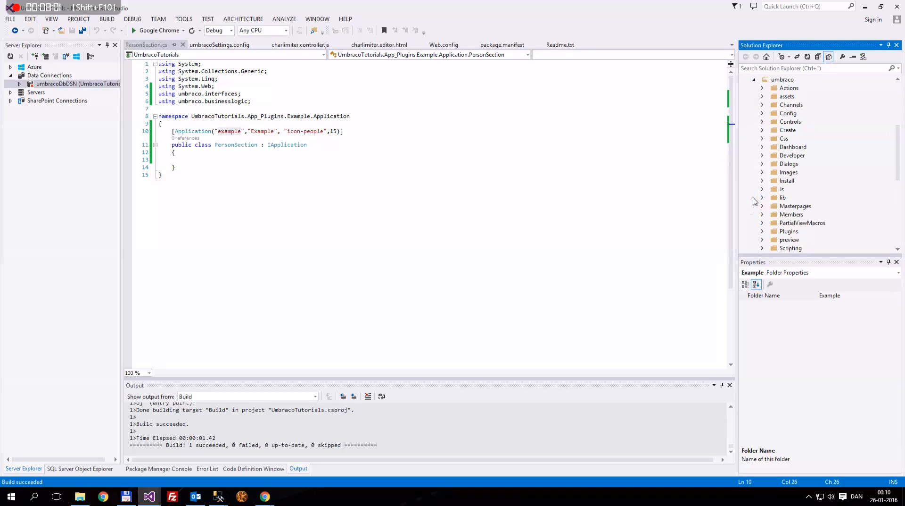
mouse_move(780, 163)
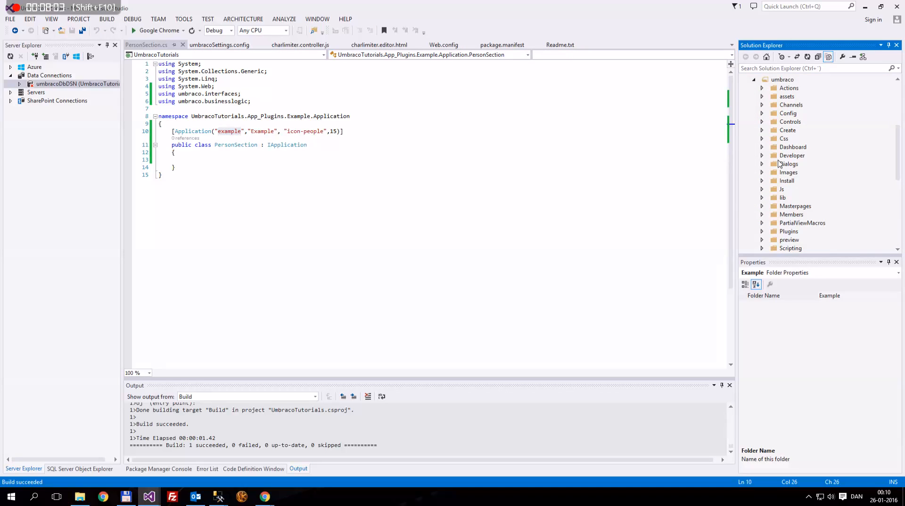
scroll(down, 3)
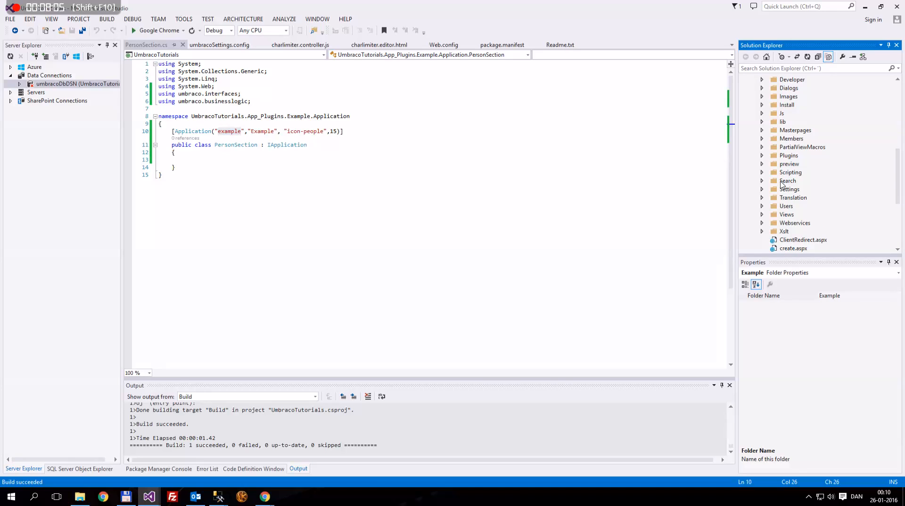
scroll(down, 3)
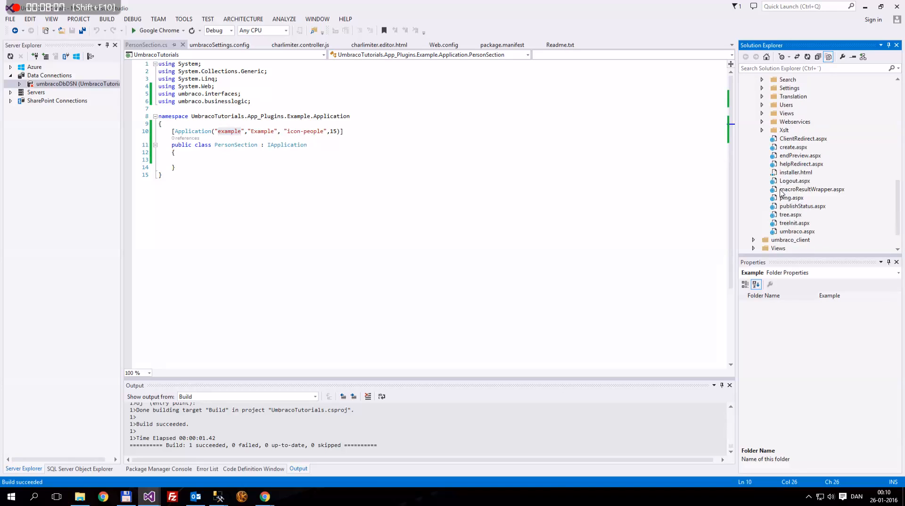
click(792, 206)
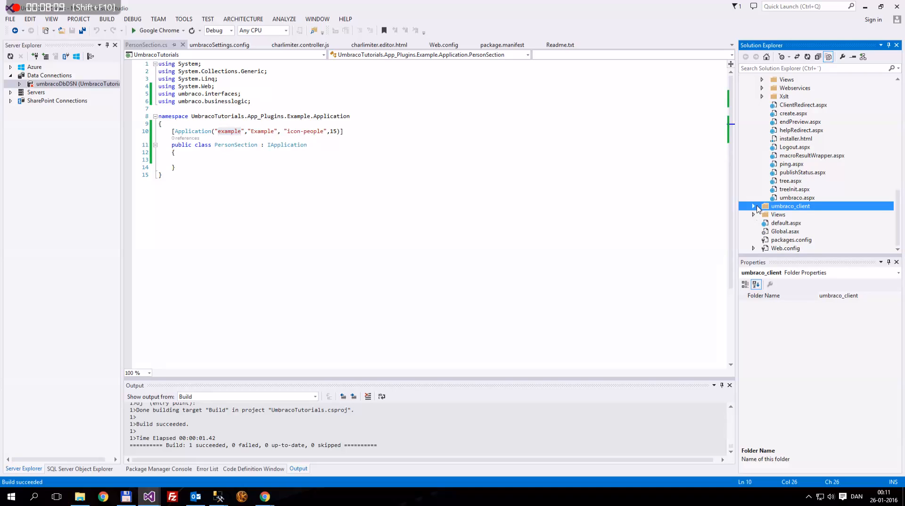
click(753, 205)
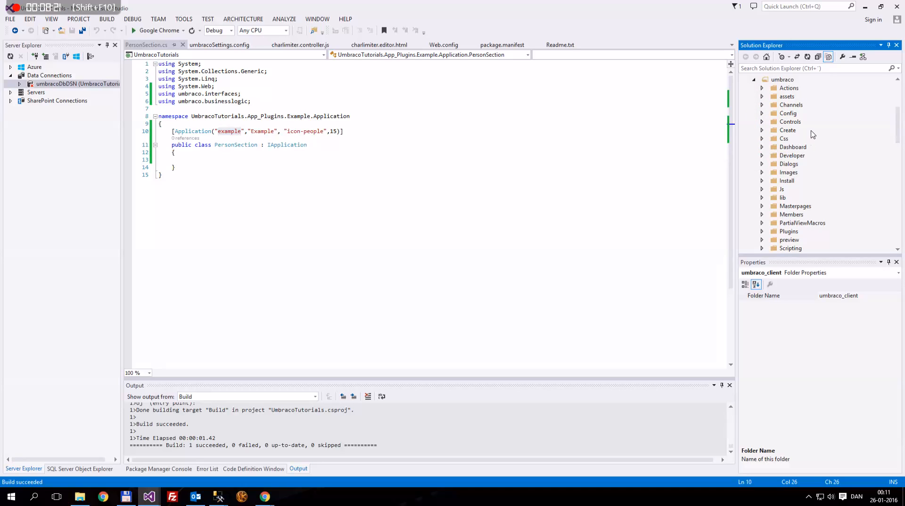
mouse_move(791, 191)
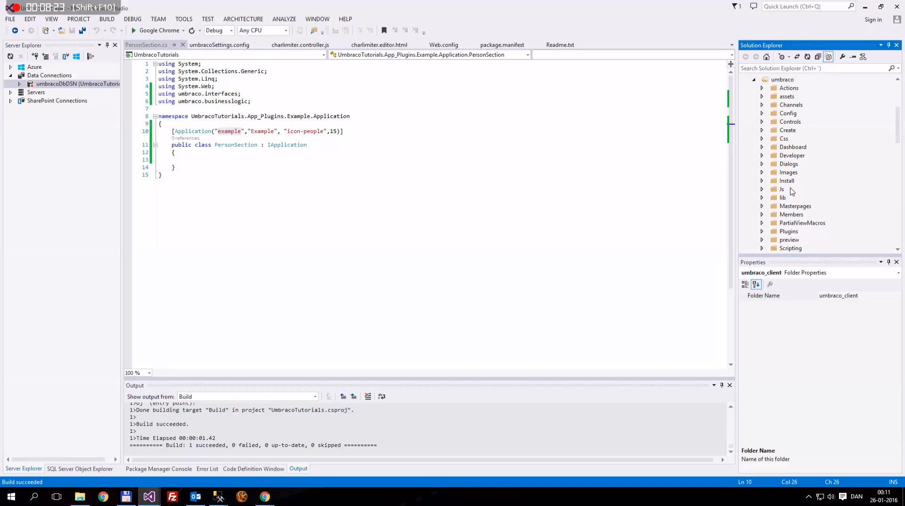
scroll(down, 3)
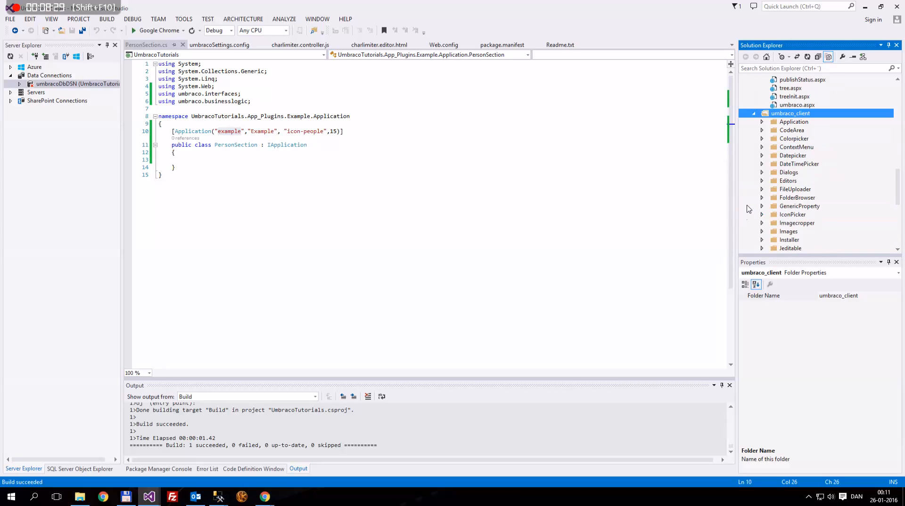
scroll(down, 3)
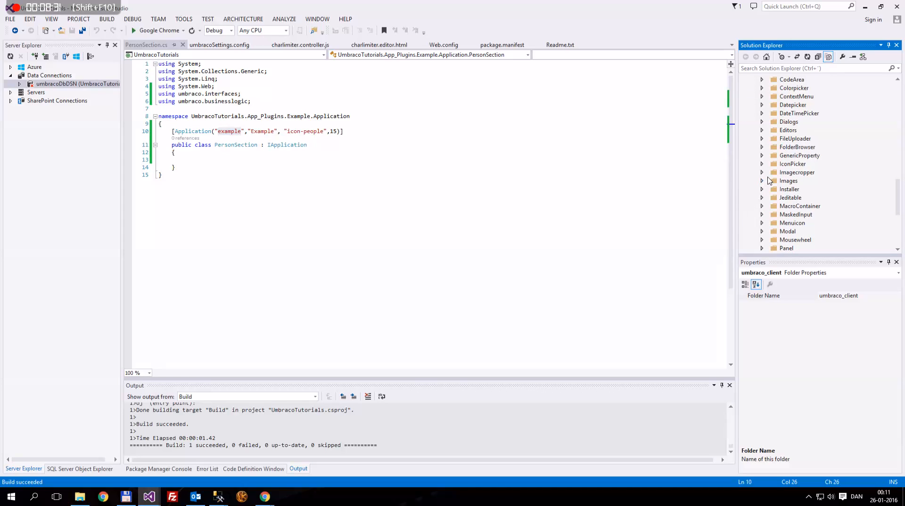
scroll(down, 3)
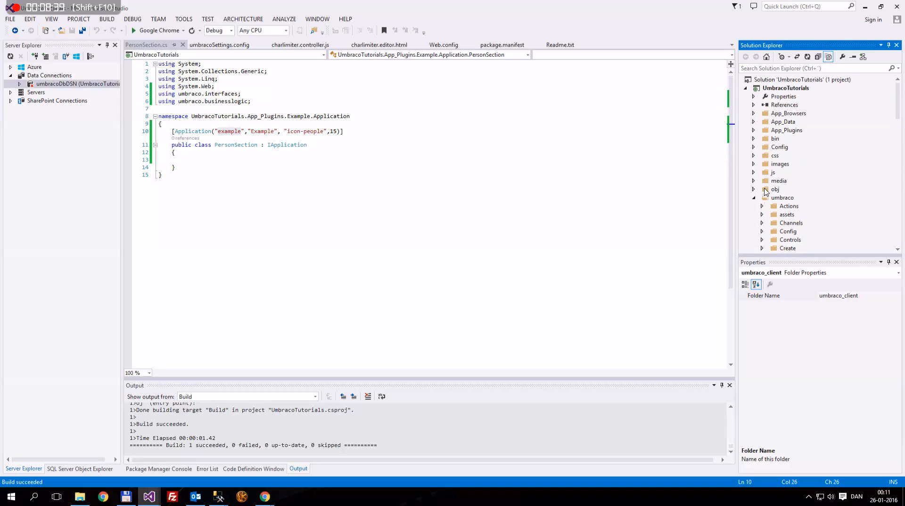
Step: Expand Config > Lang to list the user language XML files and check the user's language dropdown
click(791, 214)
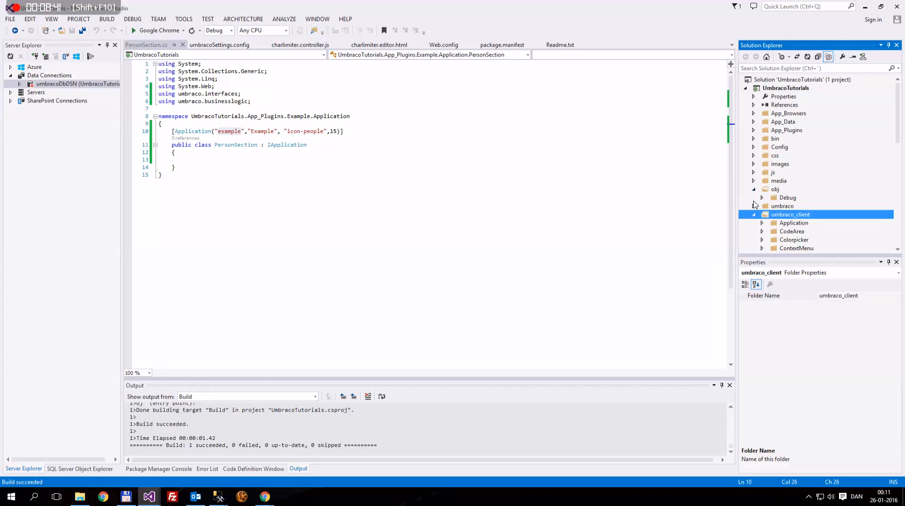
click(755, 214)
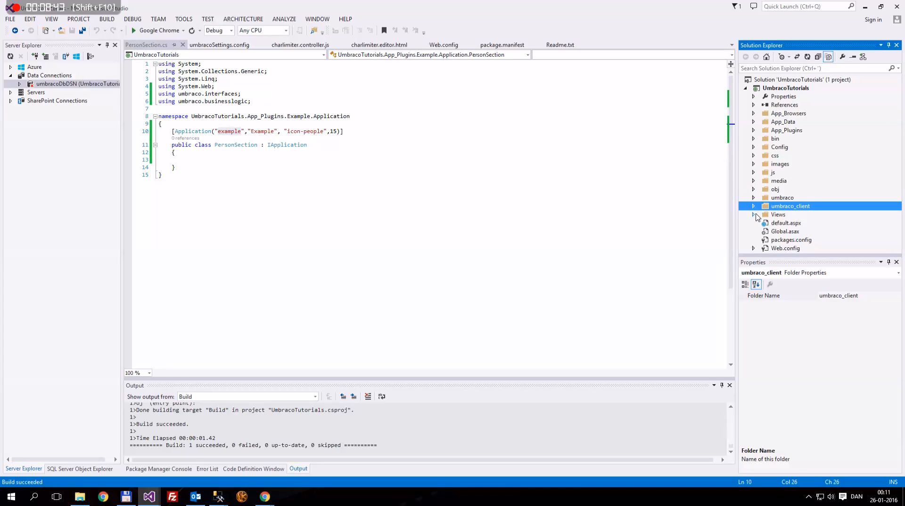
click(779, 214)
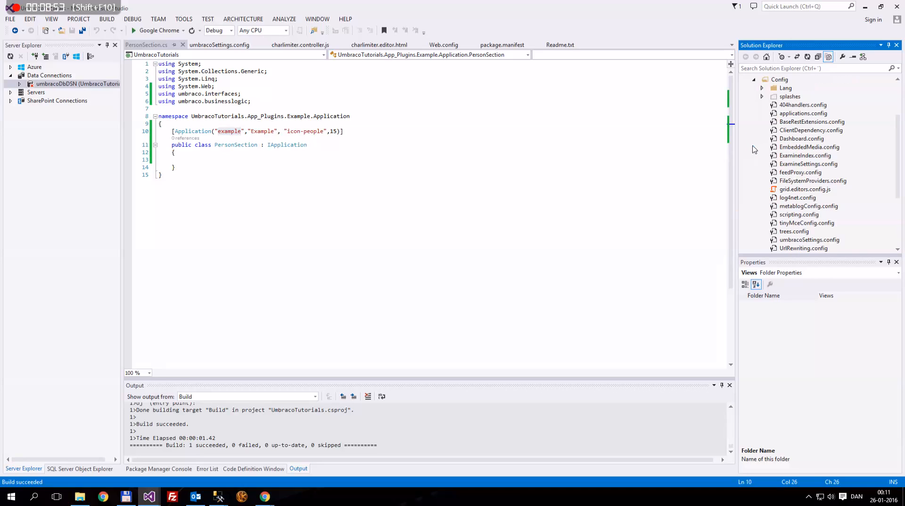
click(763, 88)
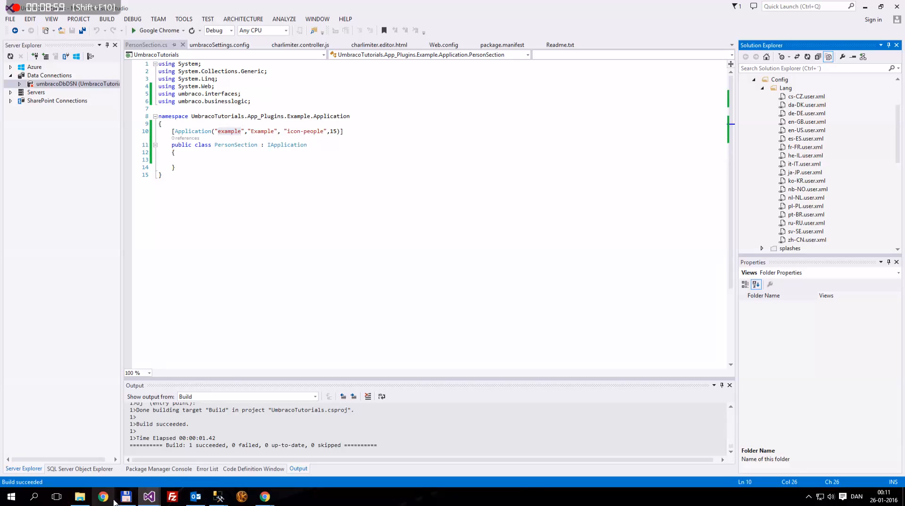
click(264, 496)
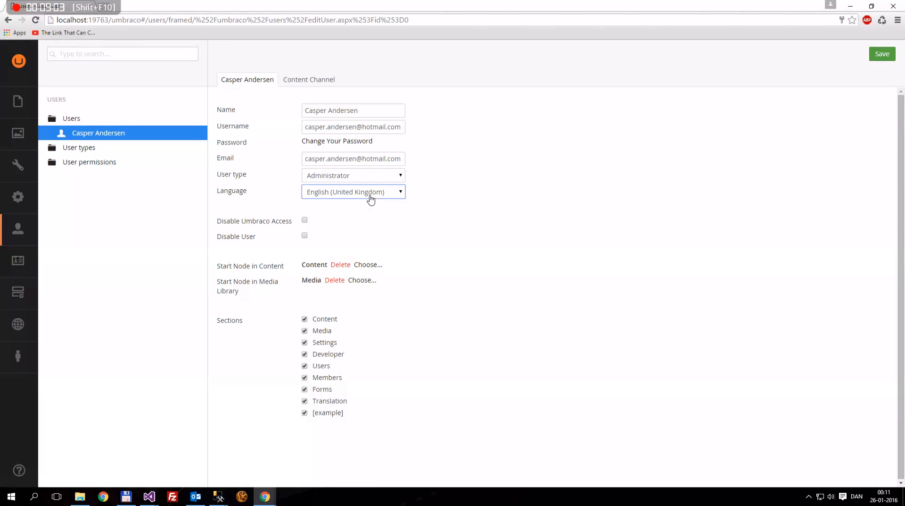
click(353, 192)
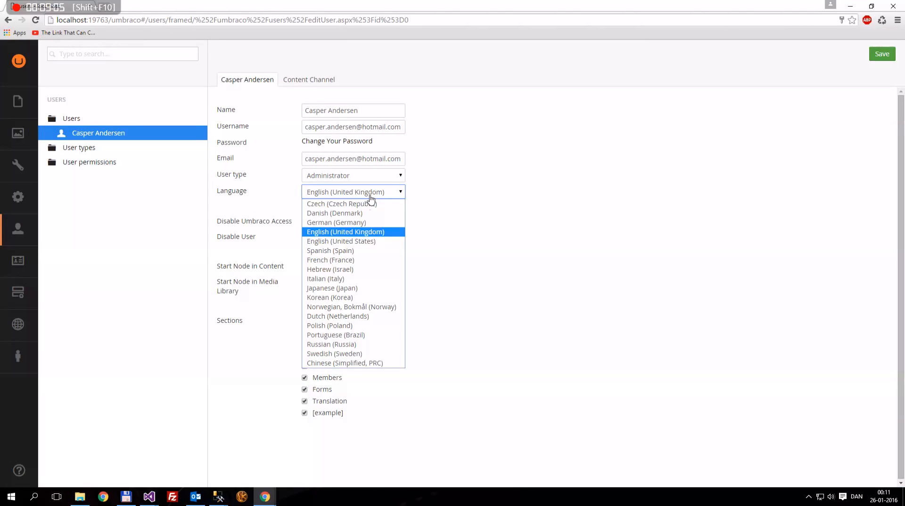
click(345, 231)
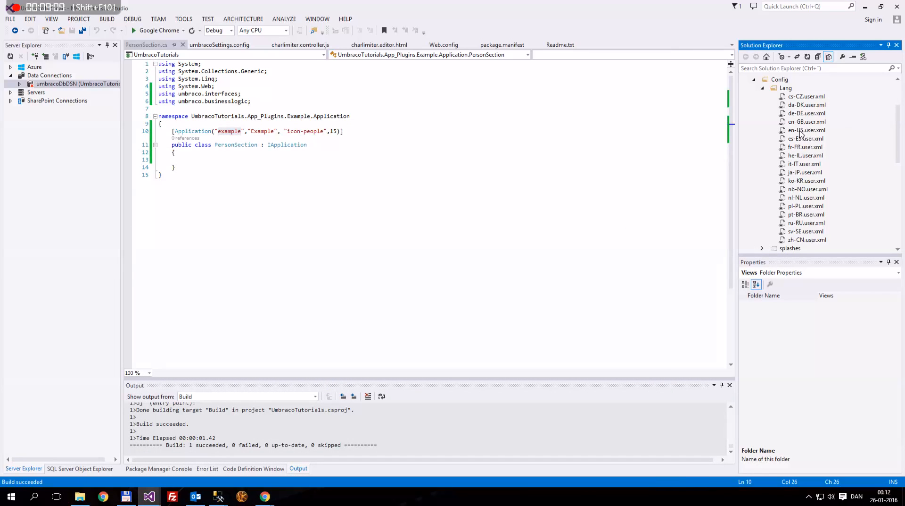
Step: View the en-GB and en-US user language files, then browse down to umbraco_client
double_click(806, 121)
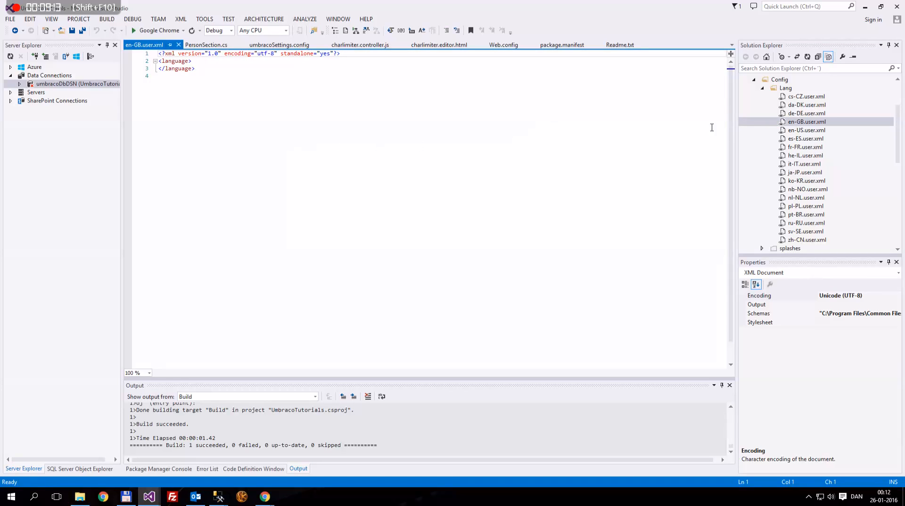
click(806, 130)
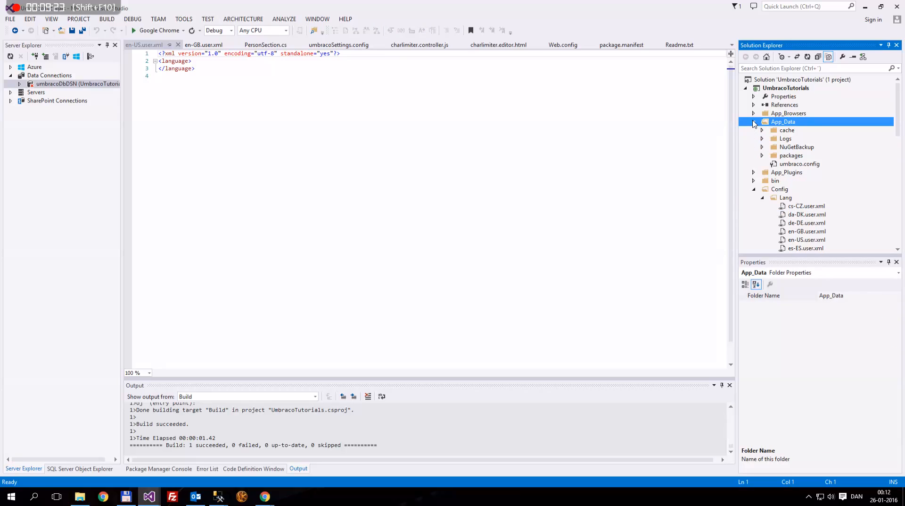
click(754, 122)
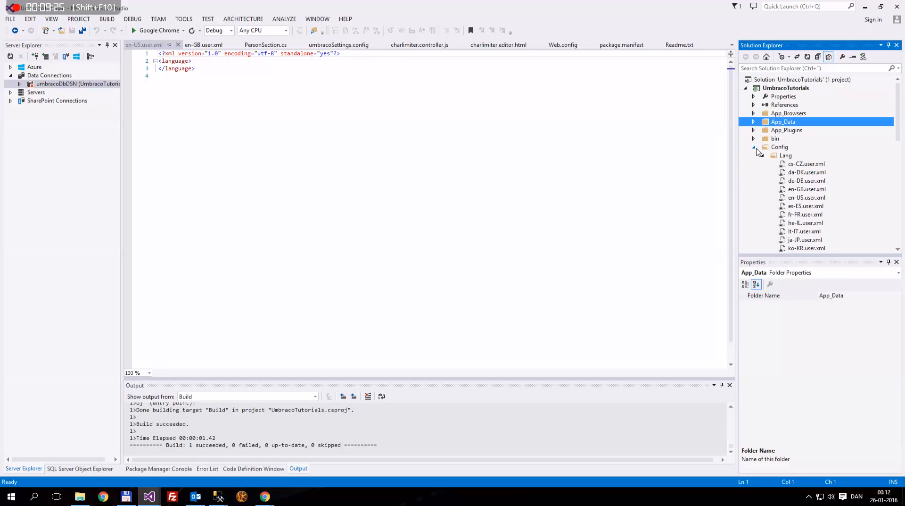
scroll(down, 3)
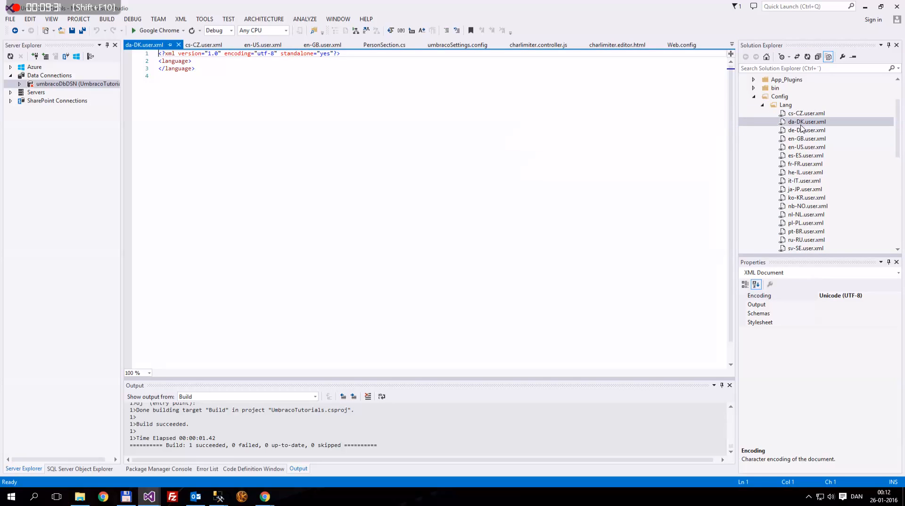
scroll(down, 3)
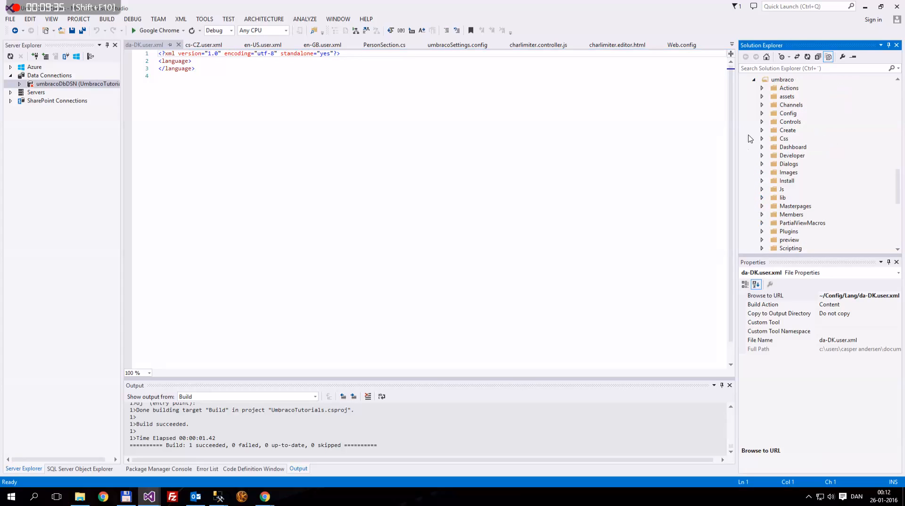
scroll(down, 3)
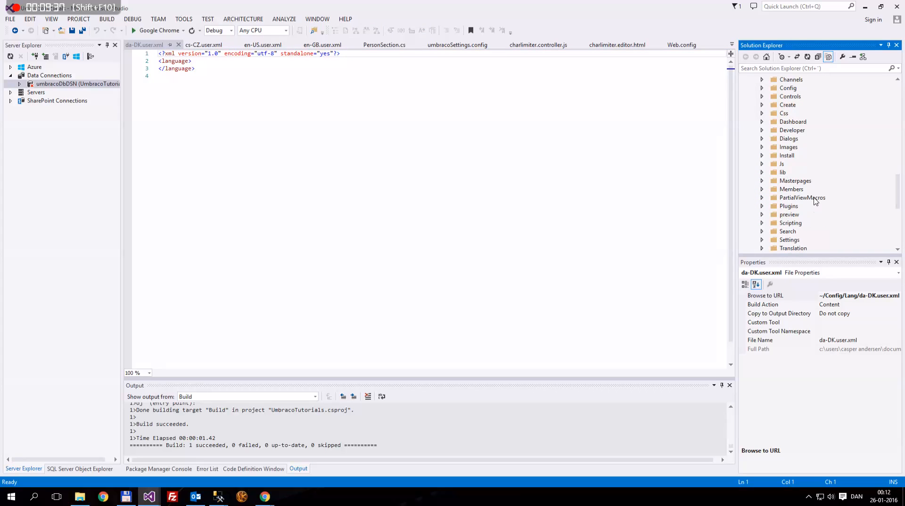
scroll(down, 3)
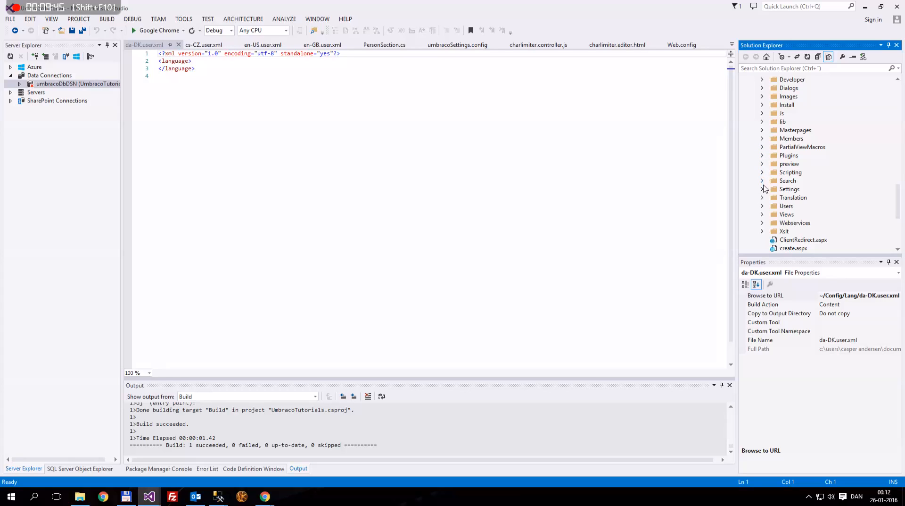
click(763, 197)
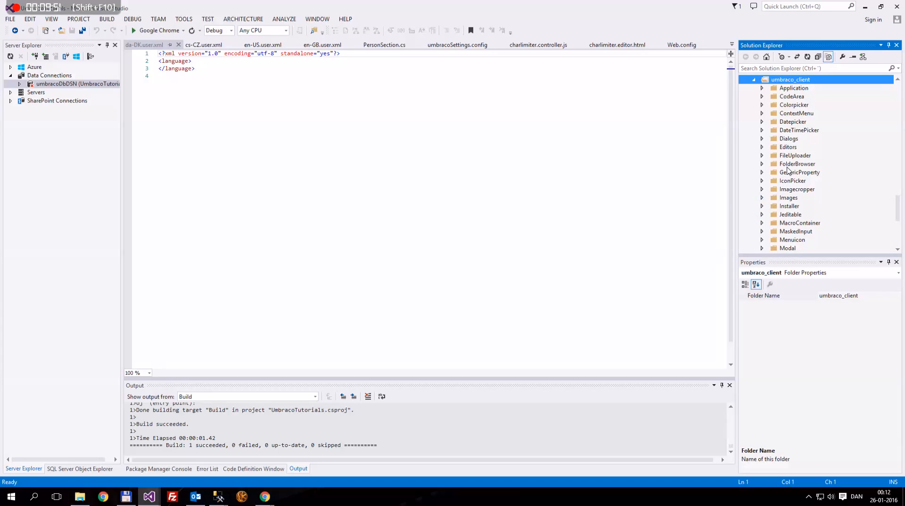
mouse_move(789, 170)
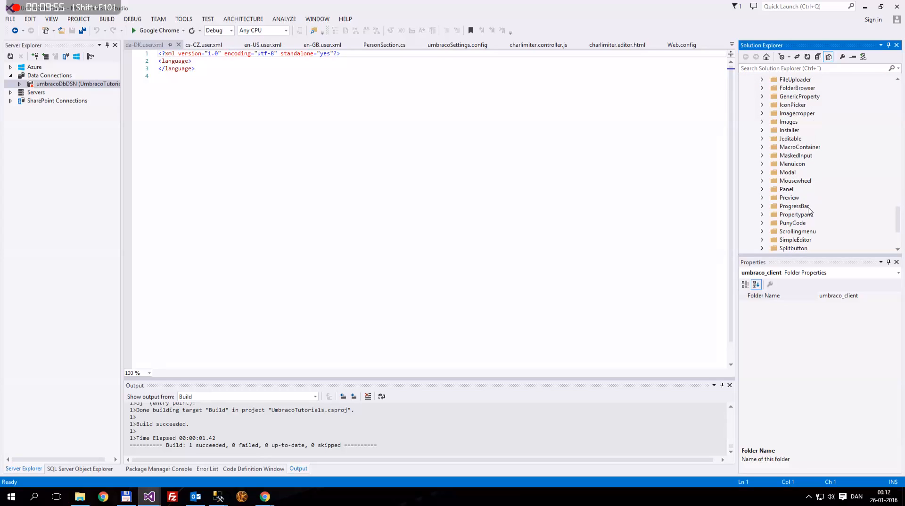
Step: Look through the umbraco Views and bin folders and reopen en-GB.user.xml
scroll(down, 3)
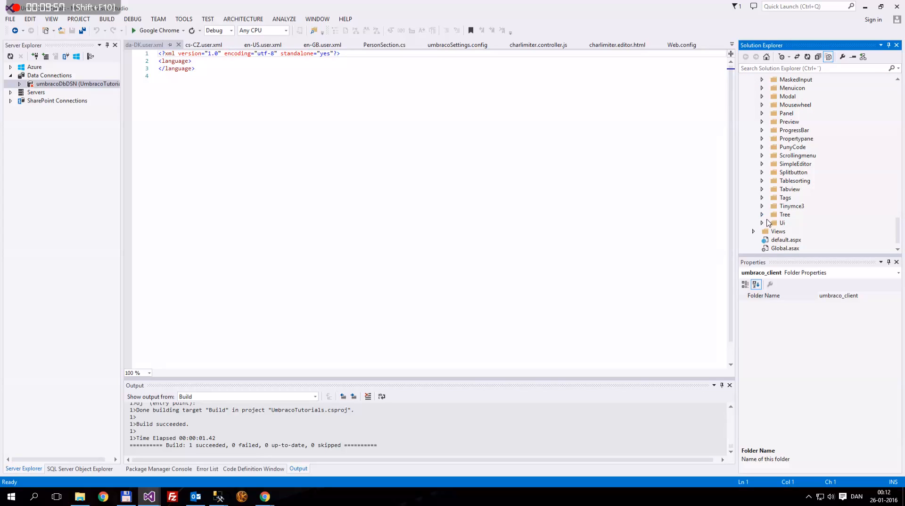
click(762, 147)
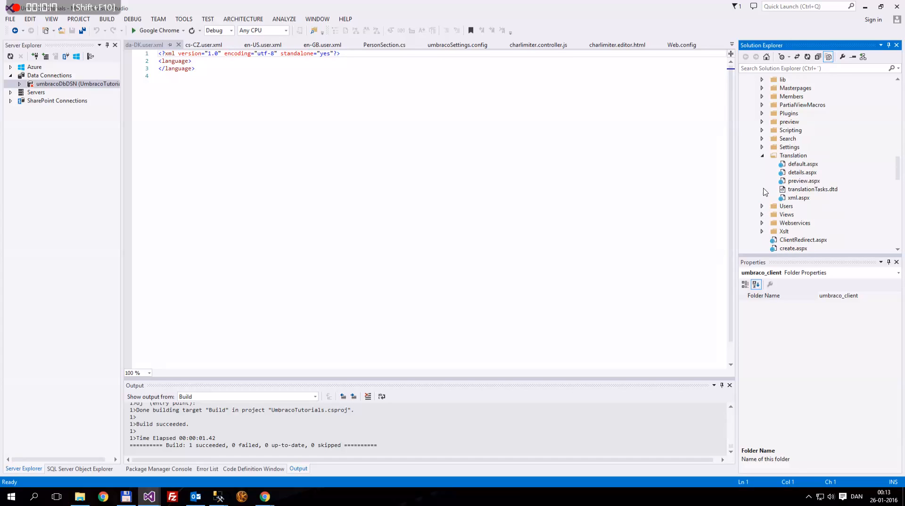
click(762, 138)
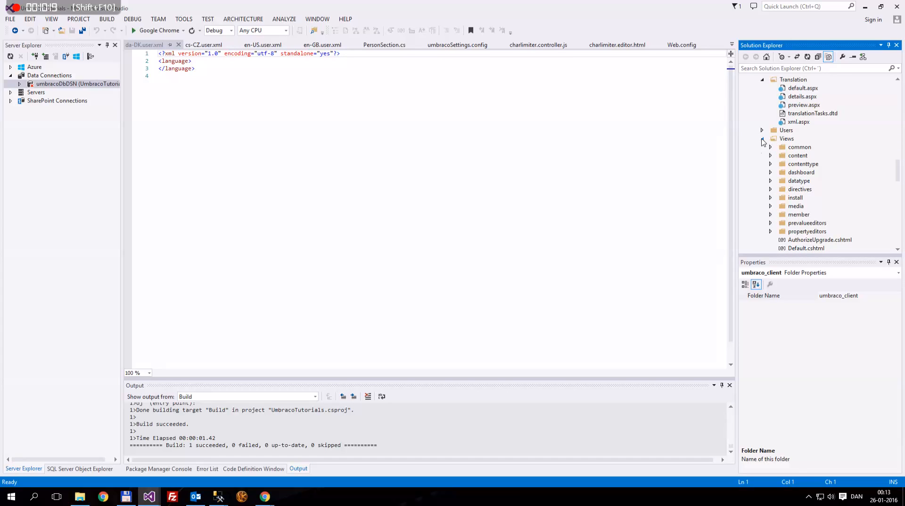
scroll(down, 3)
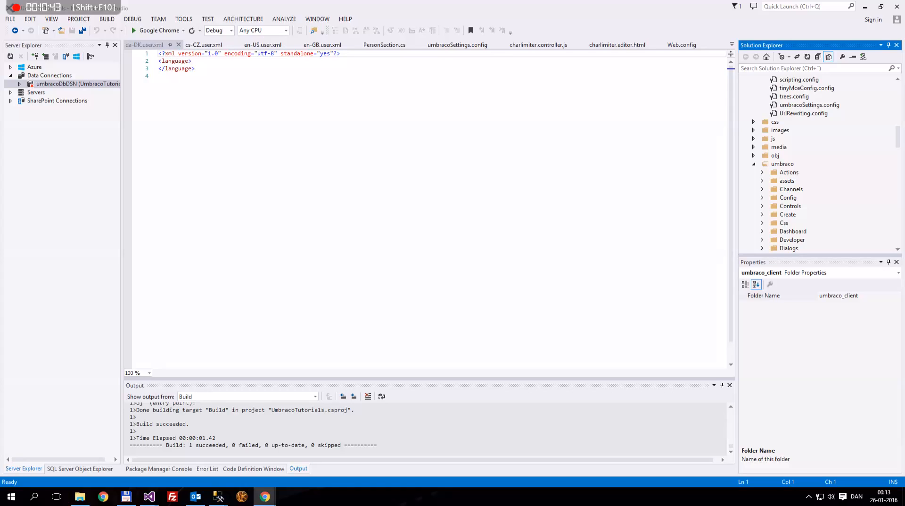
mouse_move(616, 128)
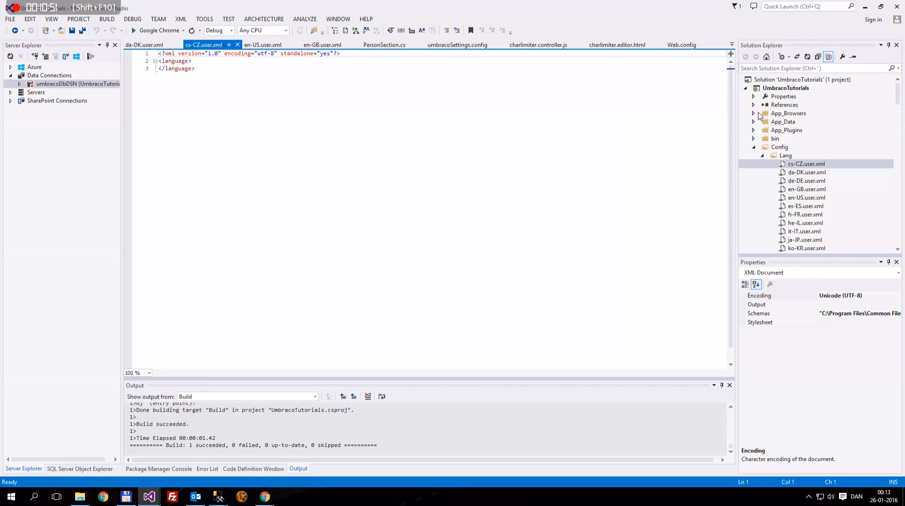
click(754, 122)
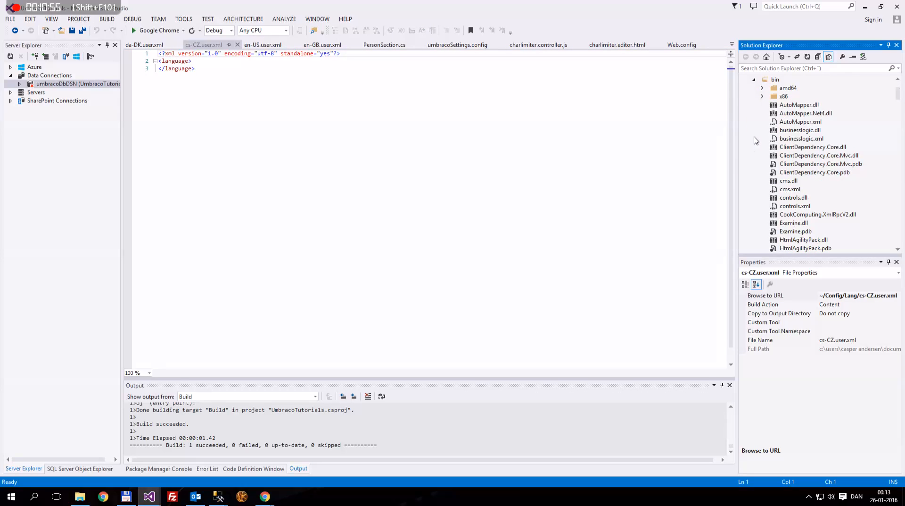
click(808, 57)
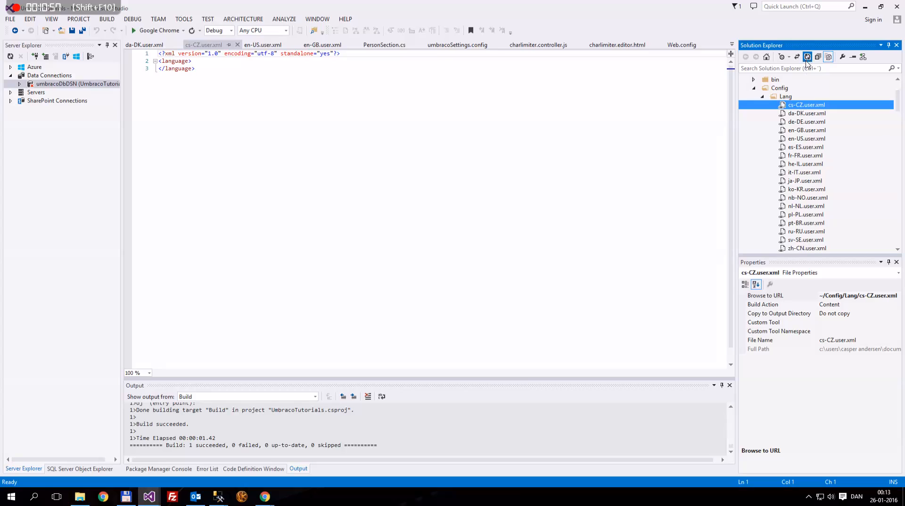
click(807, 56)
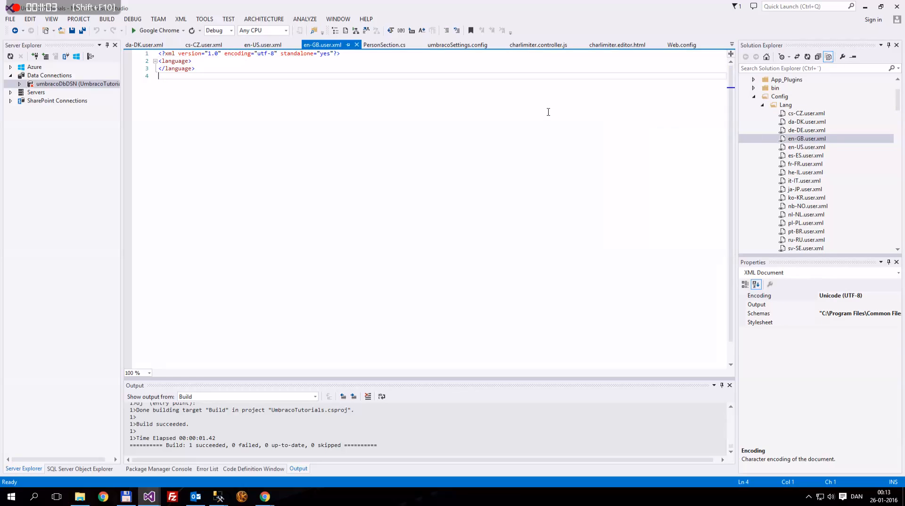
scroll(down, 3)
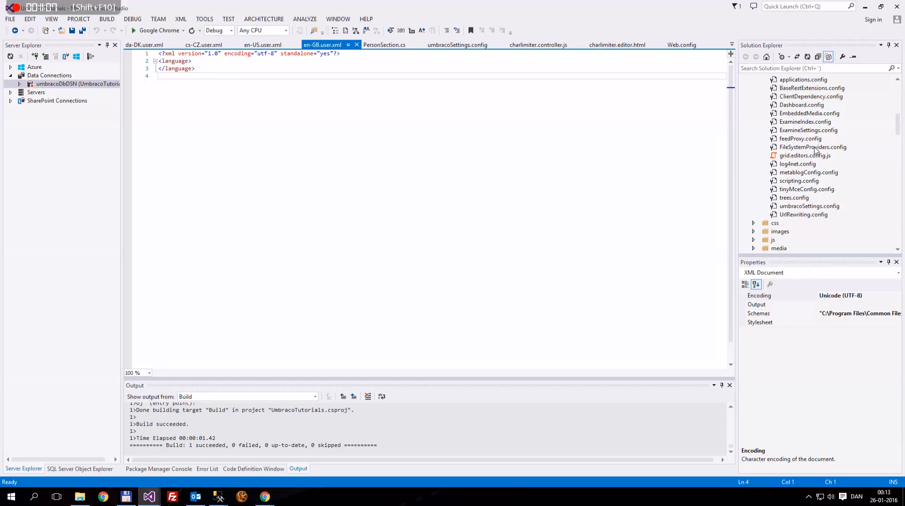
Step: Expand umbraco > Config > Lang to list the core language files such as en.xml
click(755, 189)
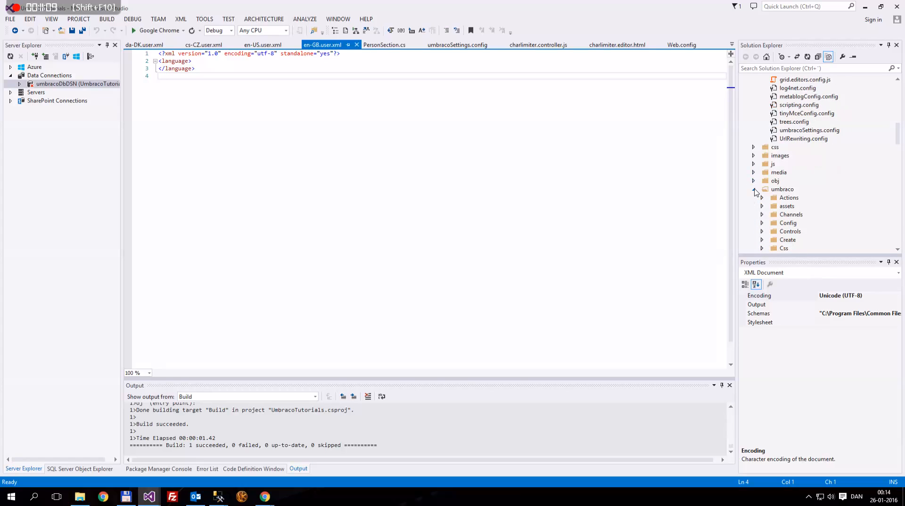
scroll(down, 3)
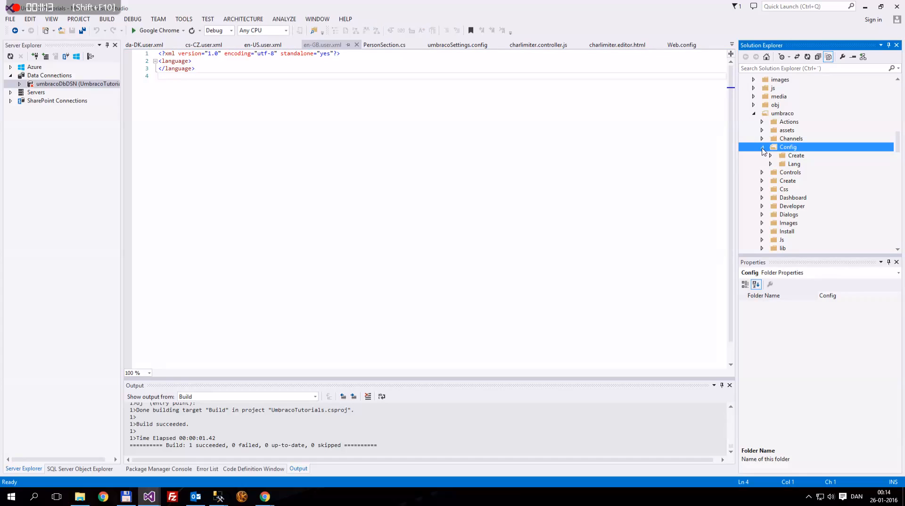
click(770, 96)
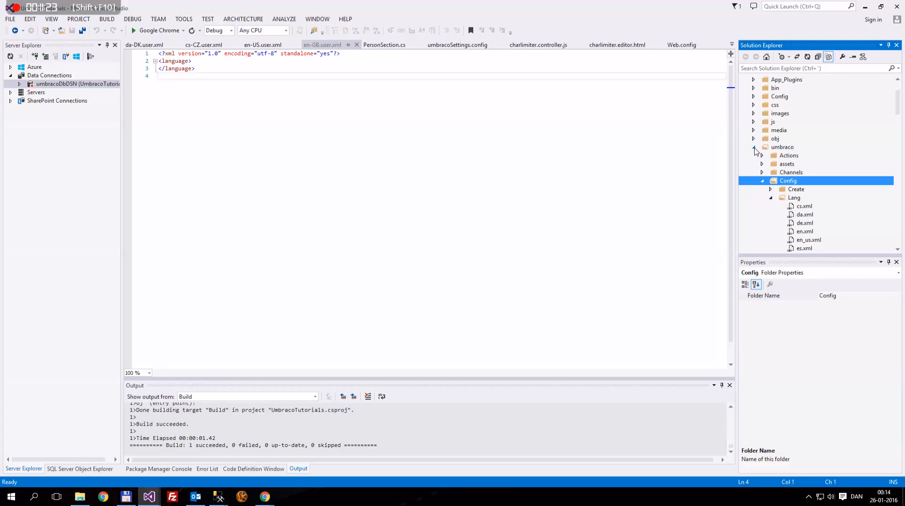
scroll(down, 3)
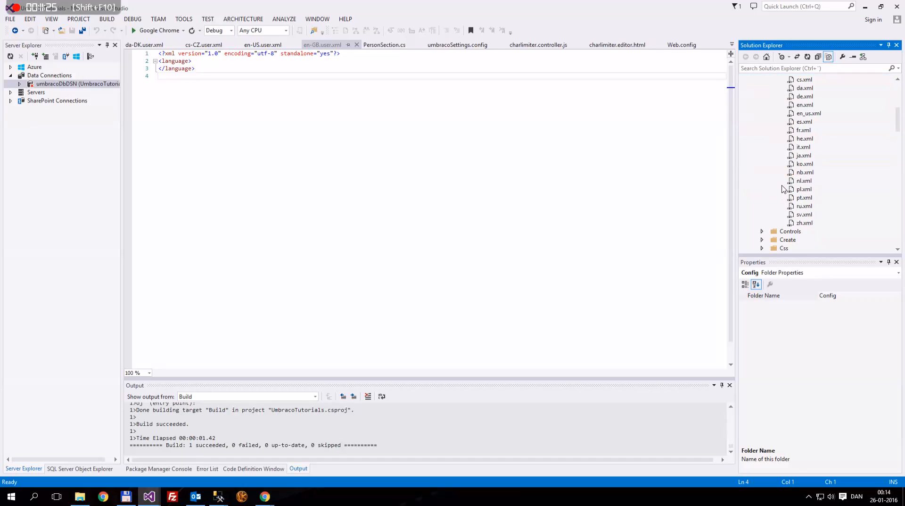
click(805, 130)
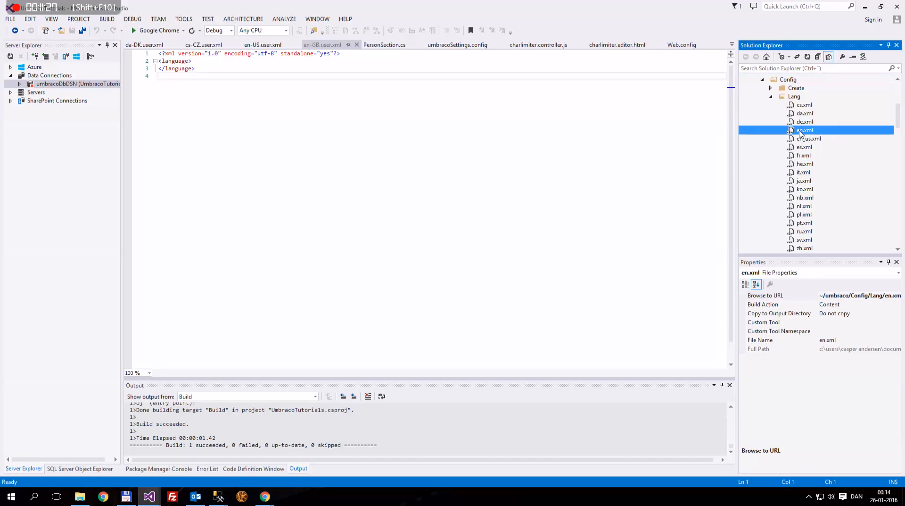
double_click(804, 130)
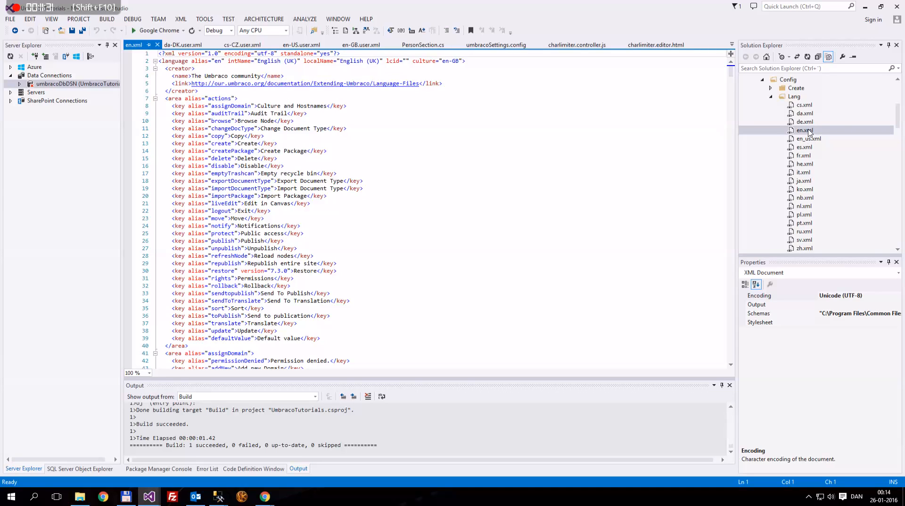
scroll(down, 3)
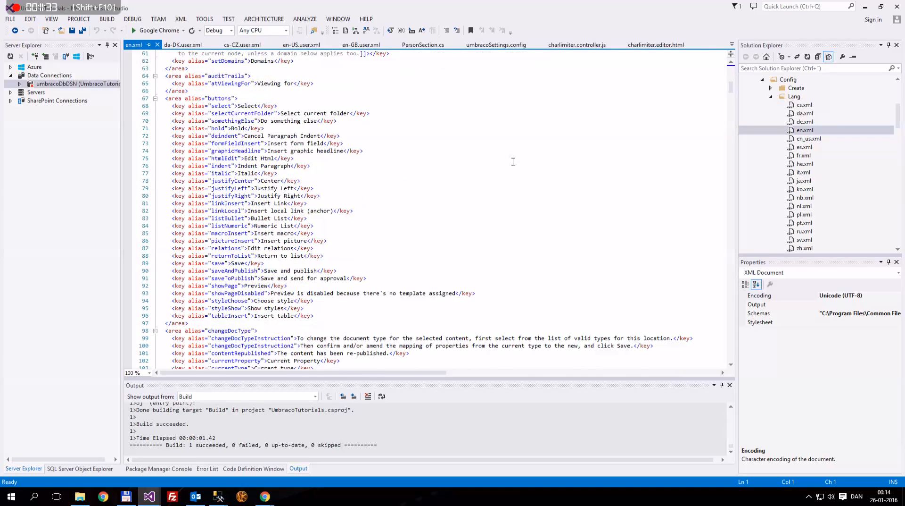
scroll(down, 3)
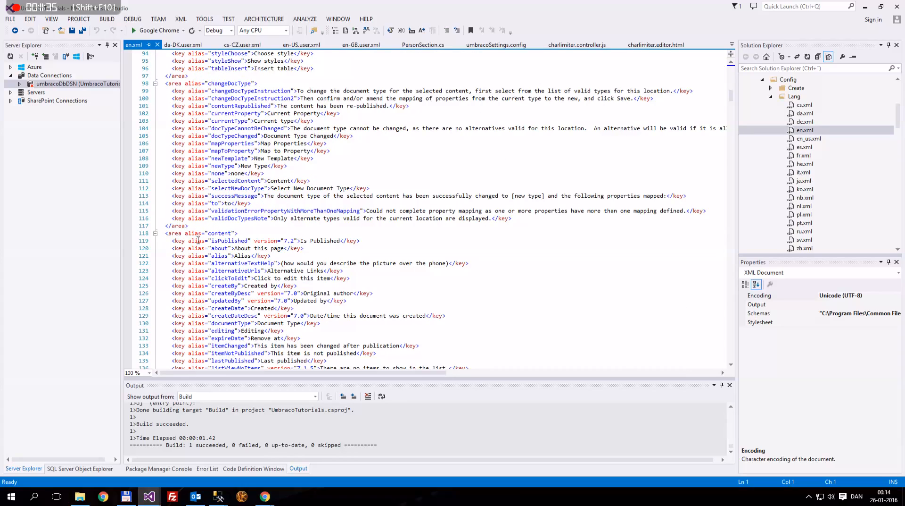
scroll(down, 3)
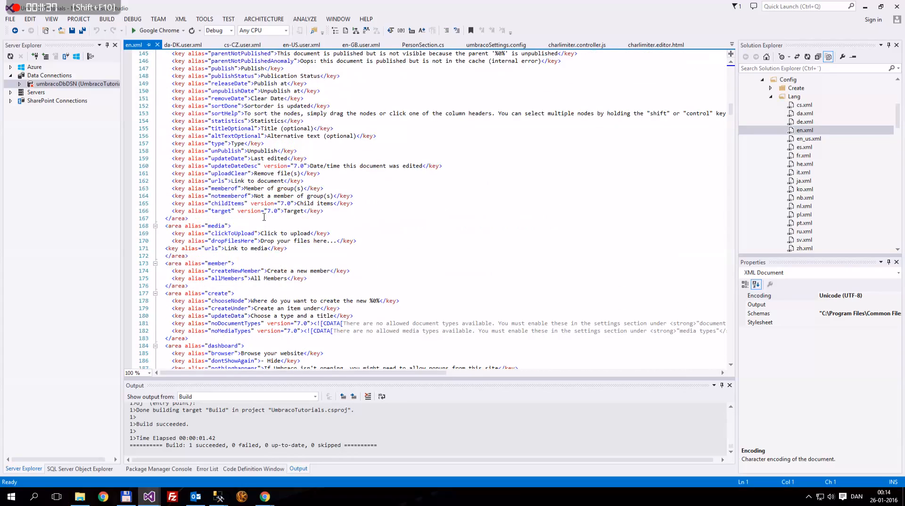
scroll(down, 3)
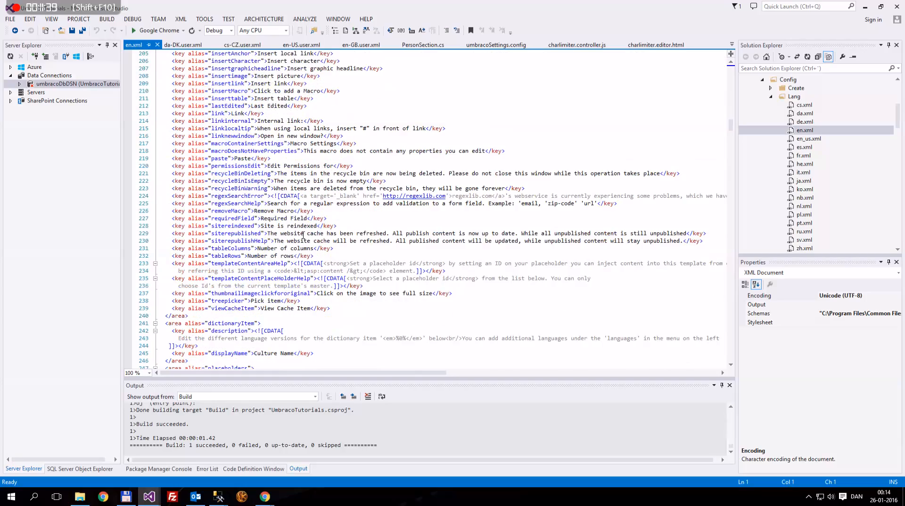
scroll(down, 3)
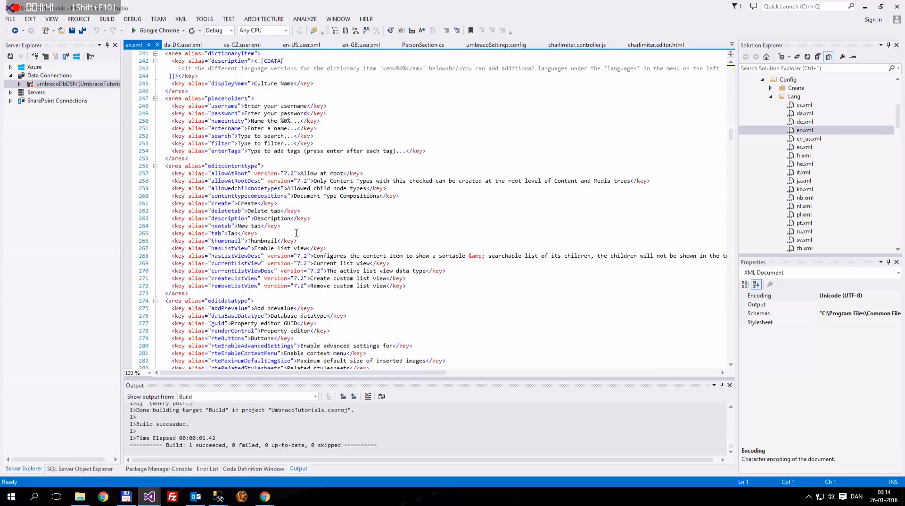
scroll(down, 3)
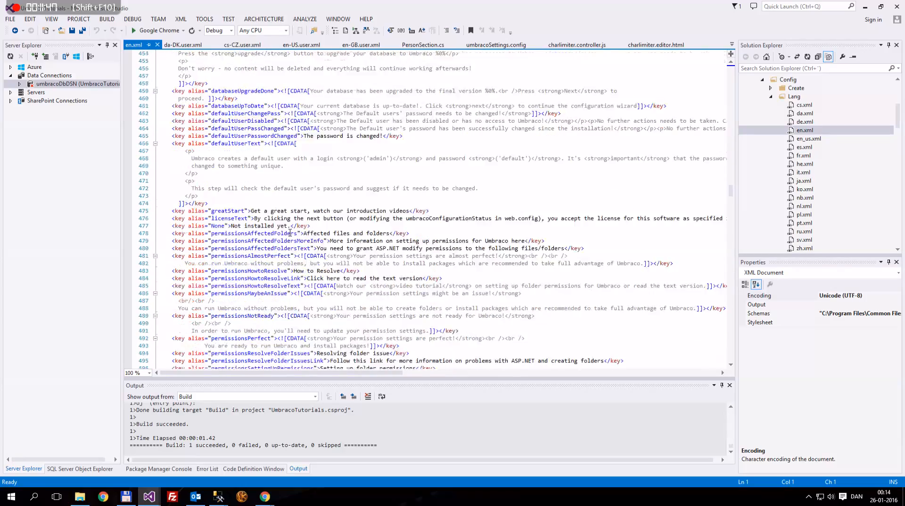
scroll(down, 3)
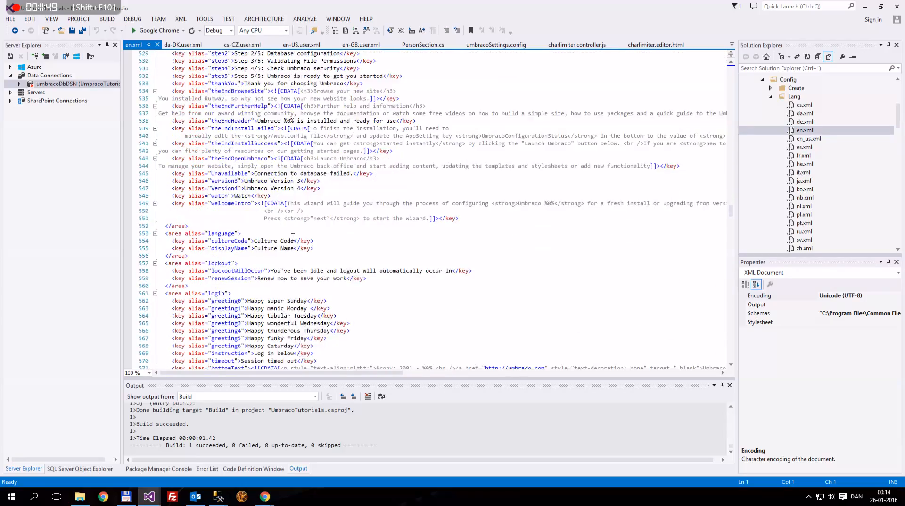
scroll(down, 3)
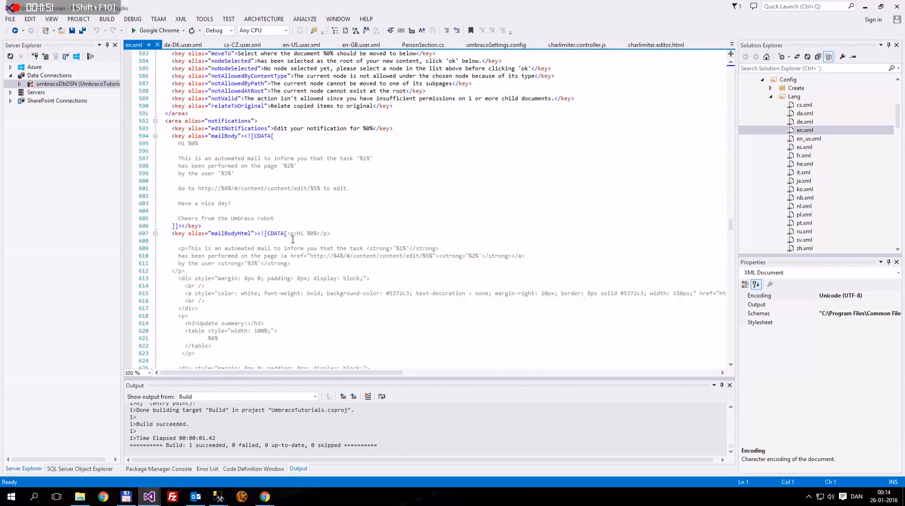
scroll(down, 3)
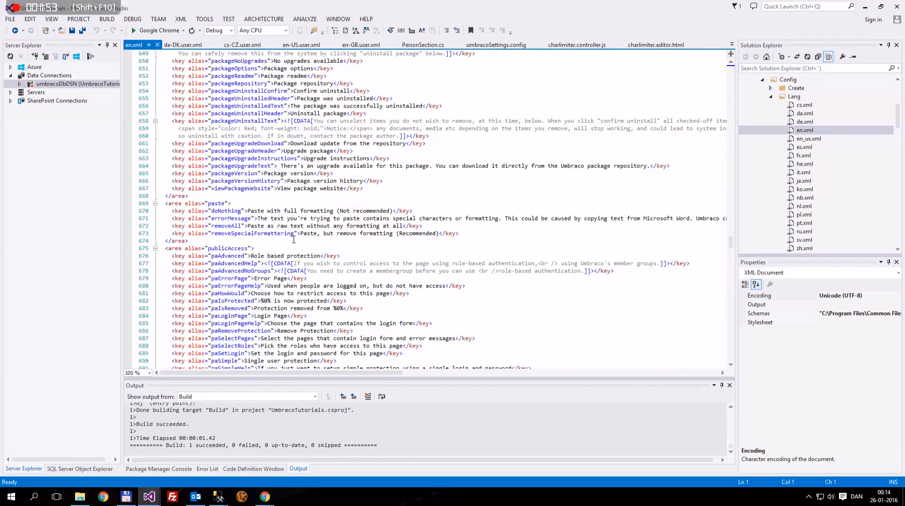
scroll(down, 3)
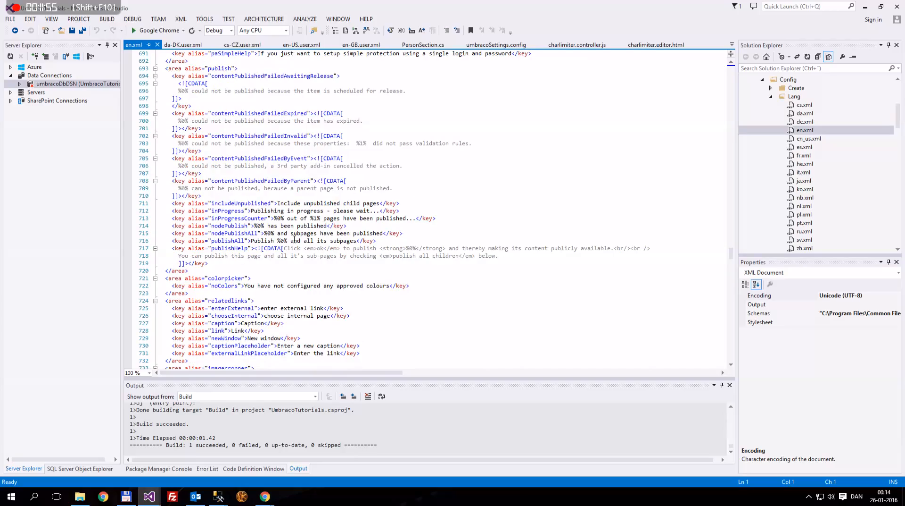
scroll(down, 3)
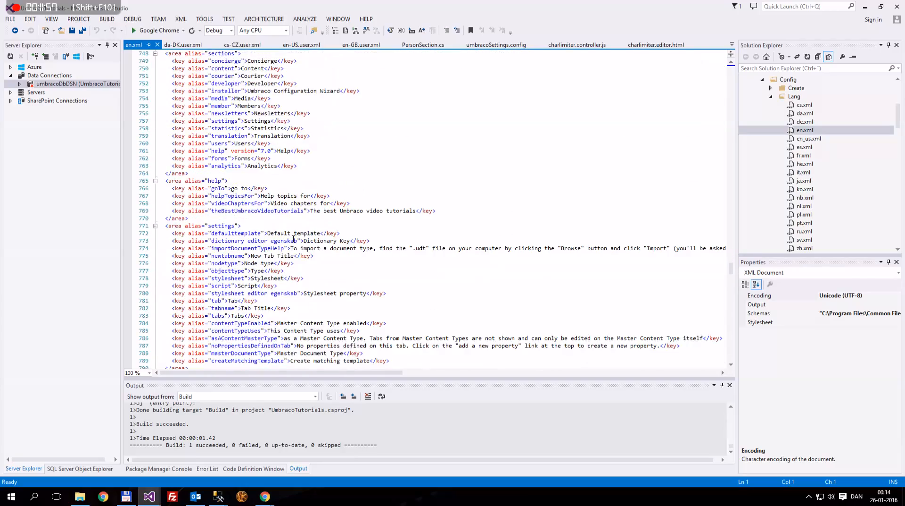
scroll(down, 3)
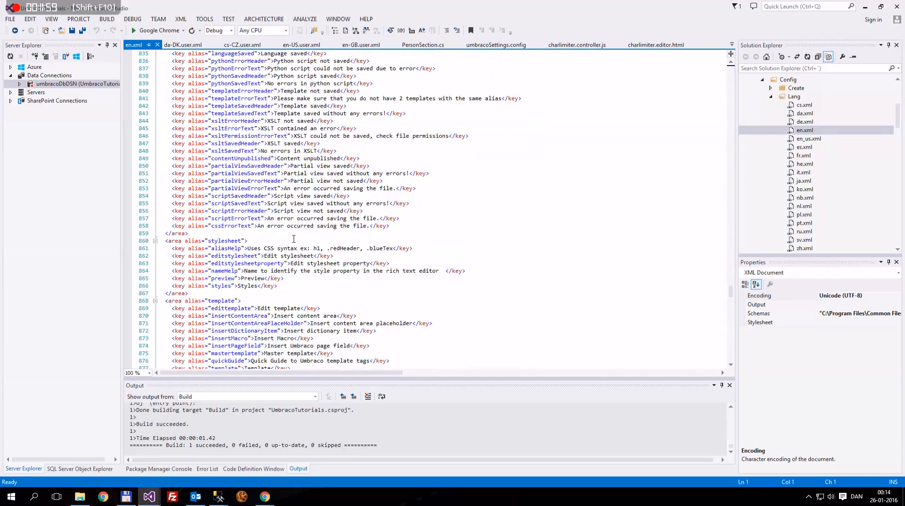
scroll(down, 3)
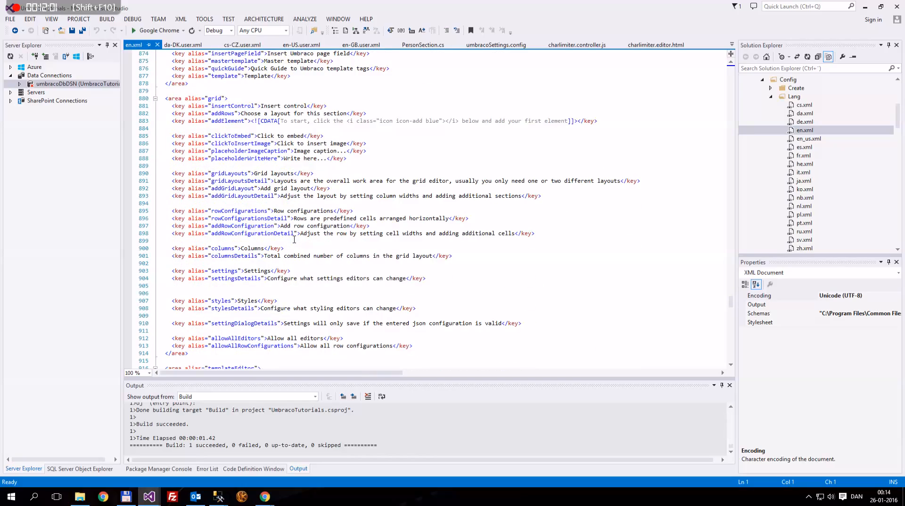
scroll(down, 3)
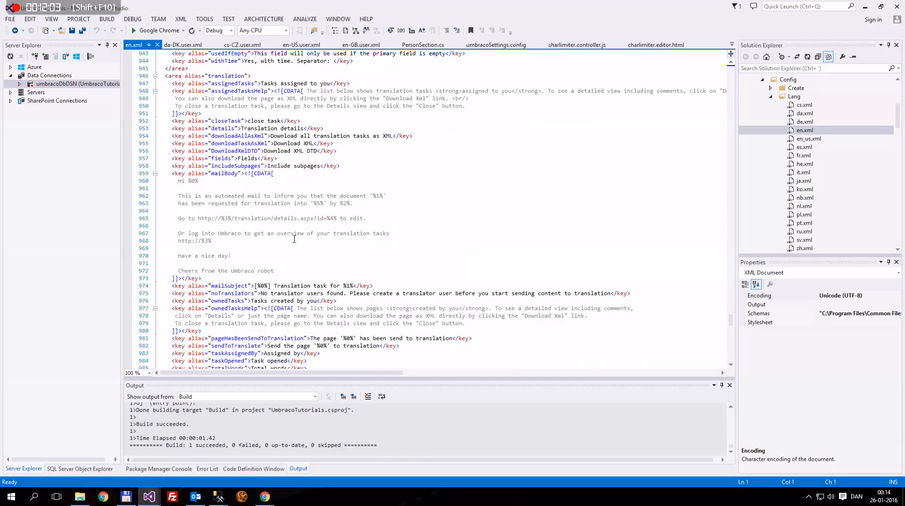
scroll(down, 3)
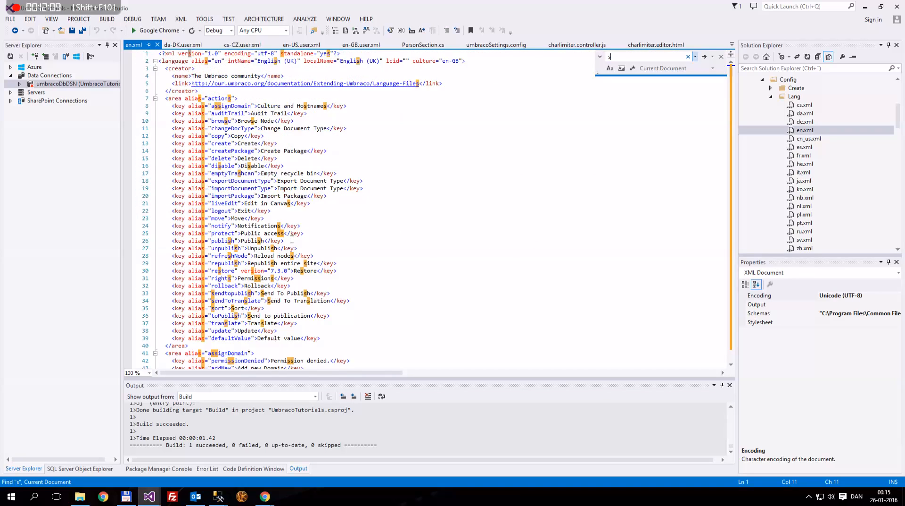
Step: Find the sections area and add <key alias="example">Example</key> after the analytics key
text(sections)
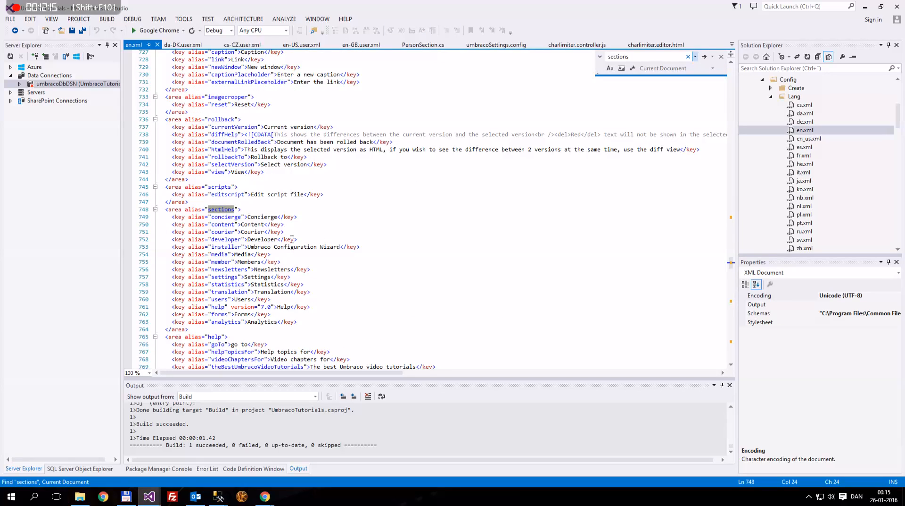
mouse_move(305, 185)
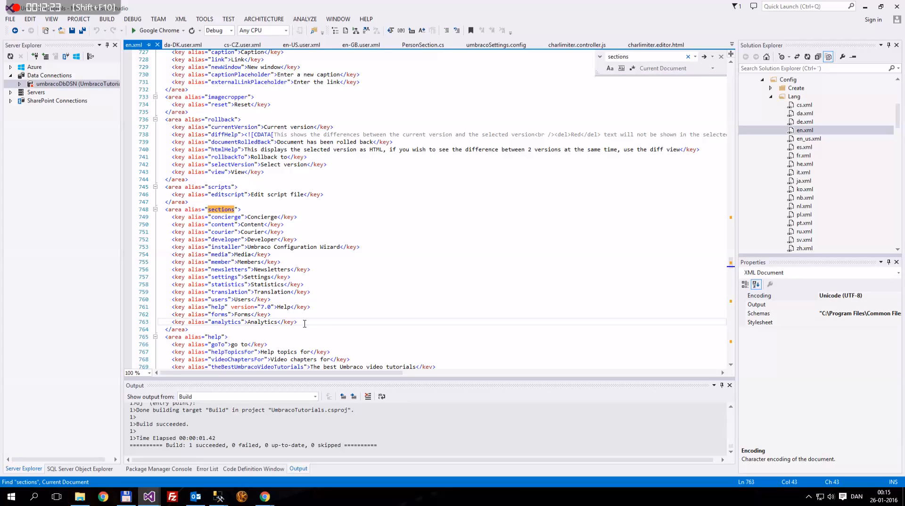
text(<key alias=")
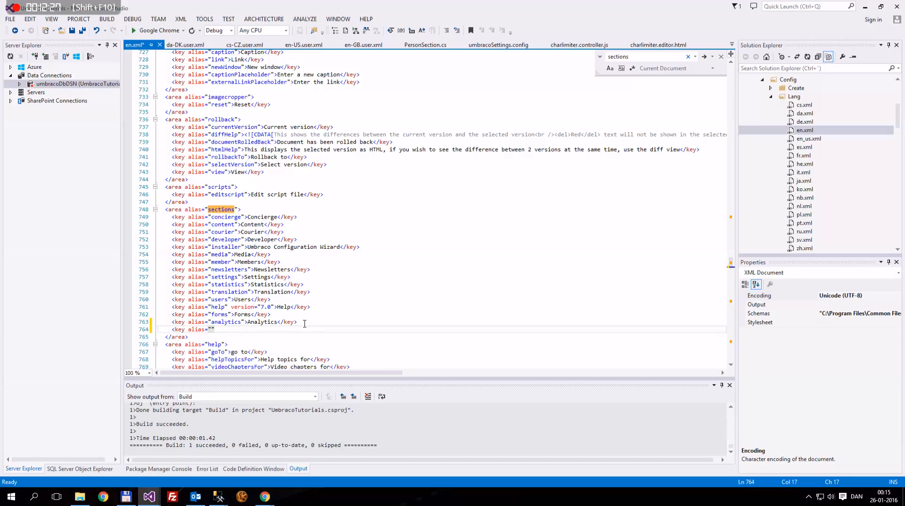
text(example)
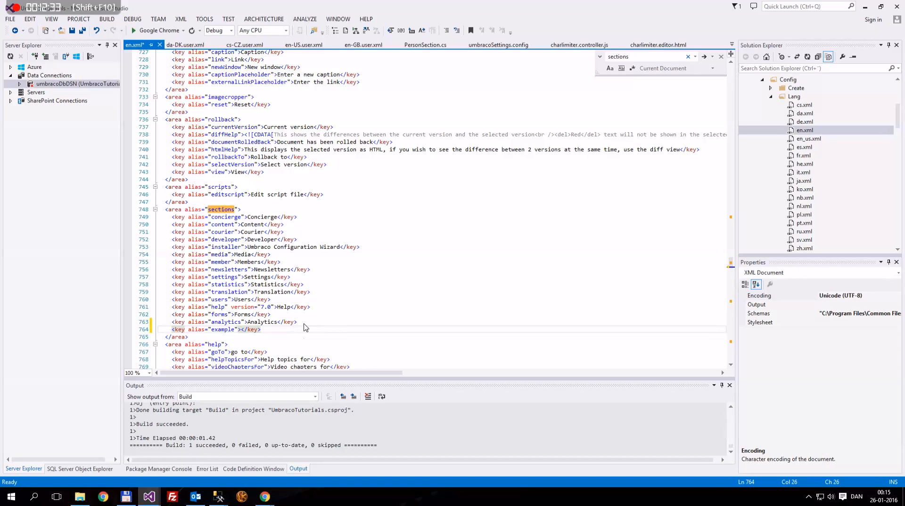
text(E)
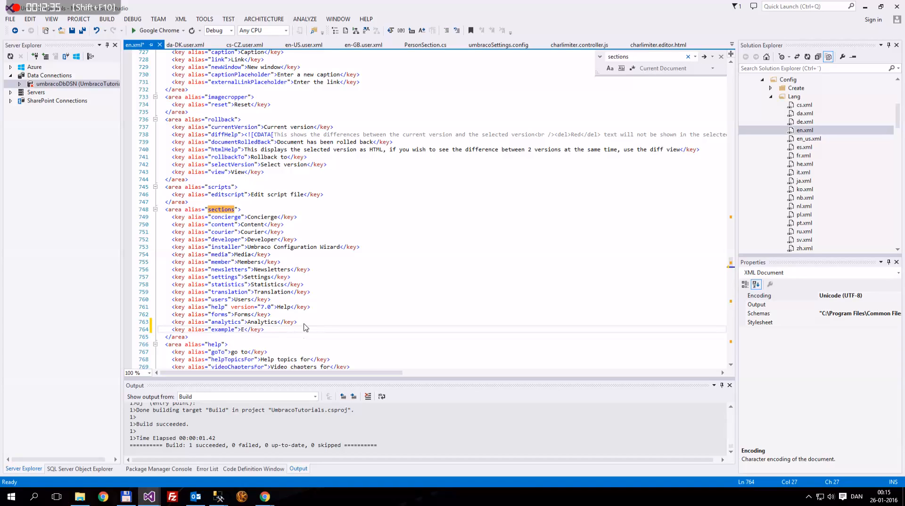
text(xample)
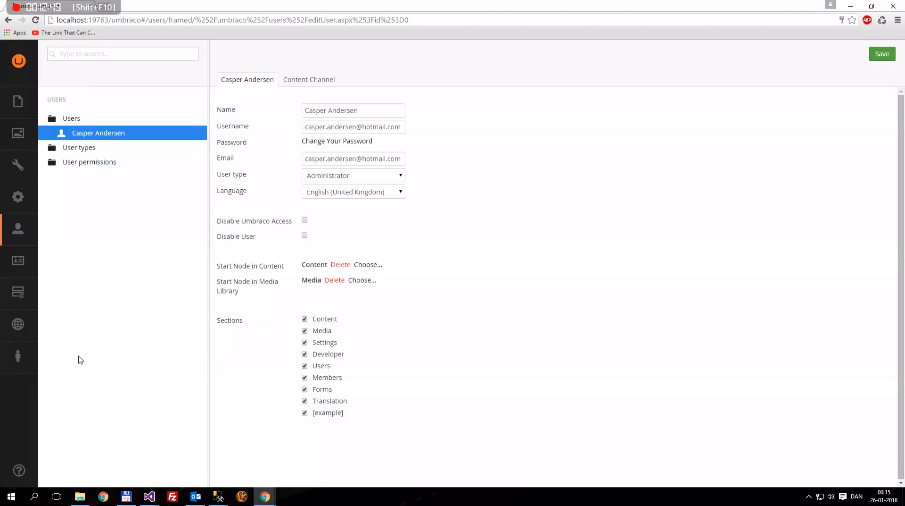
mouse_move(264, 496)
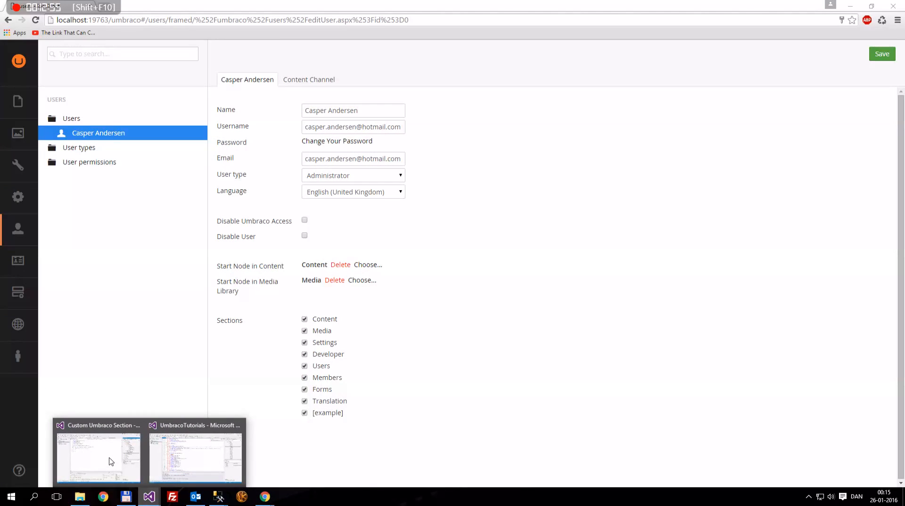
Step: Return to Visual Studio after checking the user's sections list still shows [example]
click(195, 457)
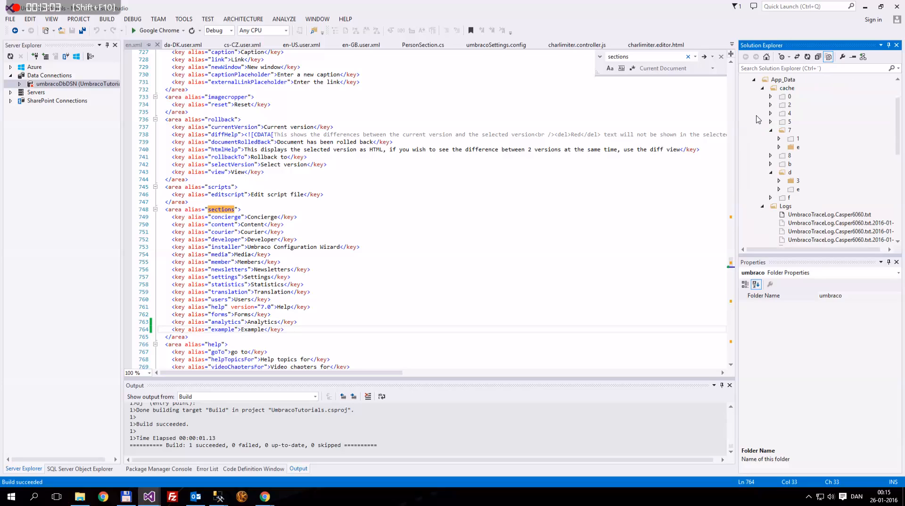
Step: Collapse the App_Data cache folder in Solution Explorer after saving en.xml and building
click(771, 87)
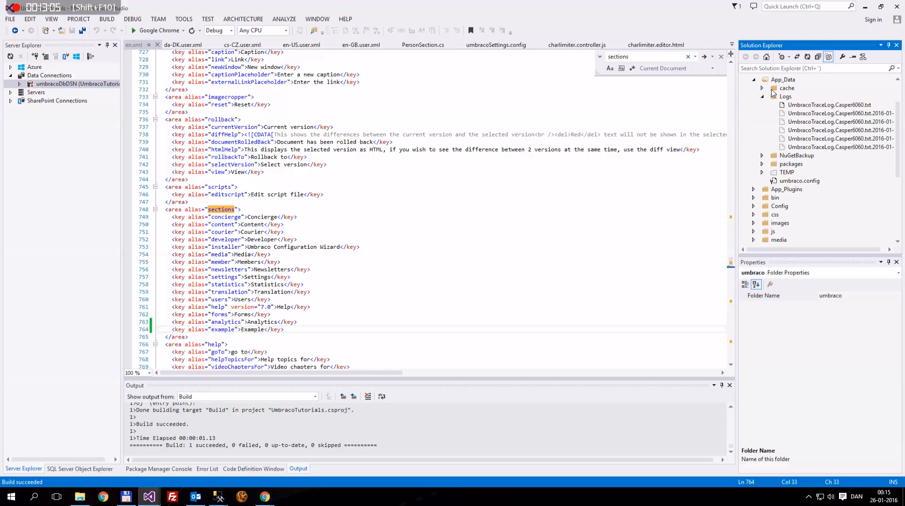
click(786, 88)
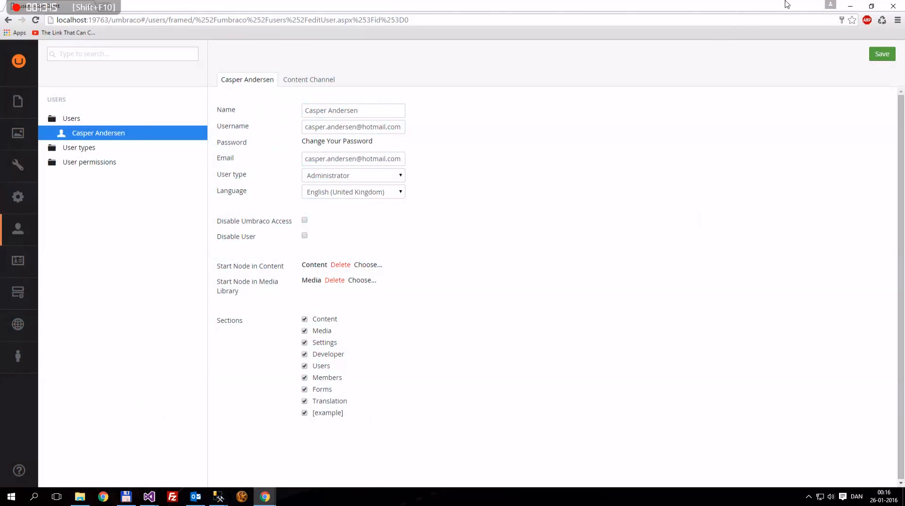
mouse_move(614, 84)
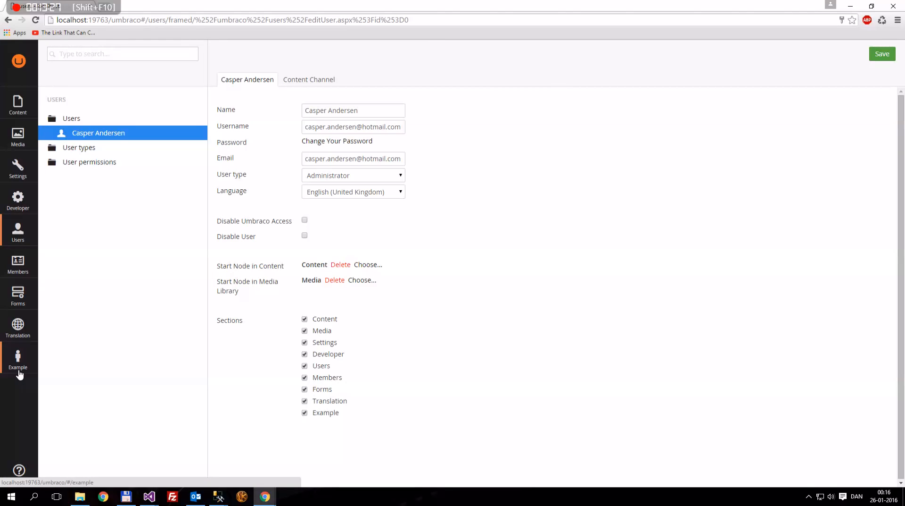
Step: Enter the newly translated Example section from the backoffice sidebar after reloading
click(17, 362)
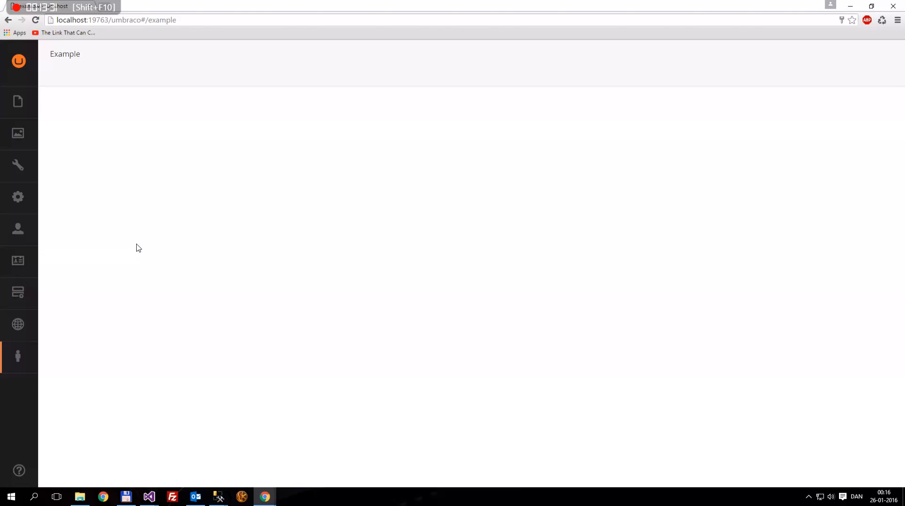
mouse_move(189, 336)
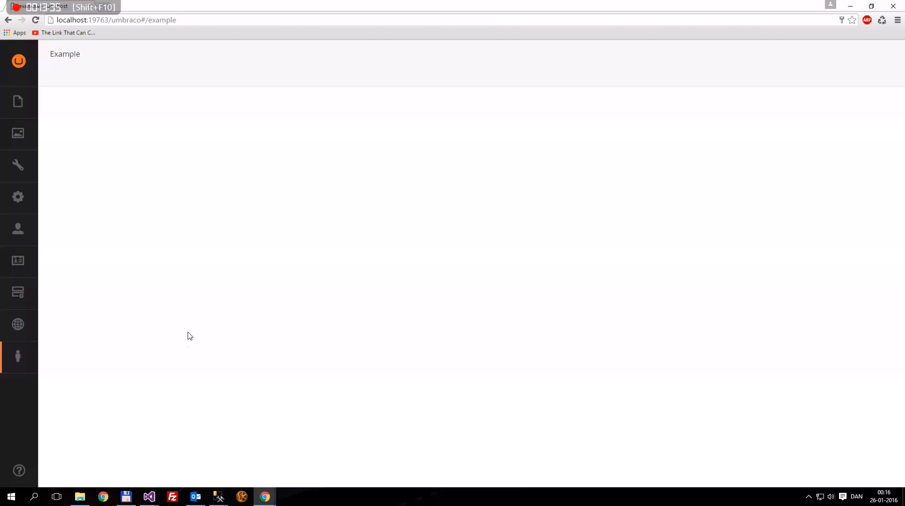
mouse_move(347, 299)
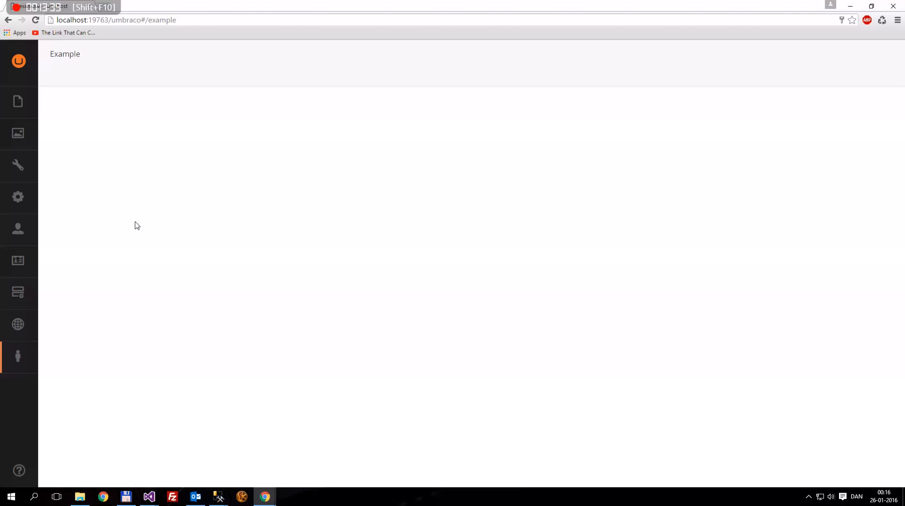
mouse_move(459, 94)
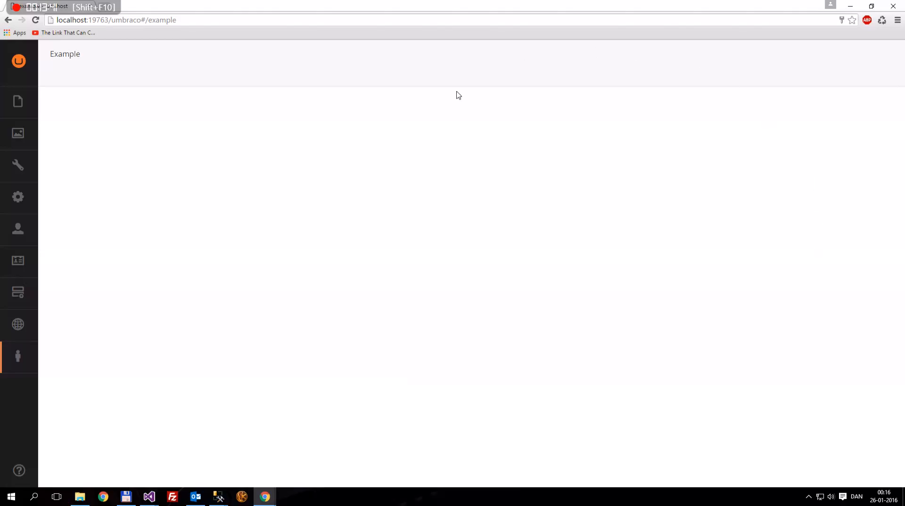
mouse_move(462, 330)
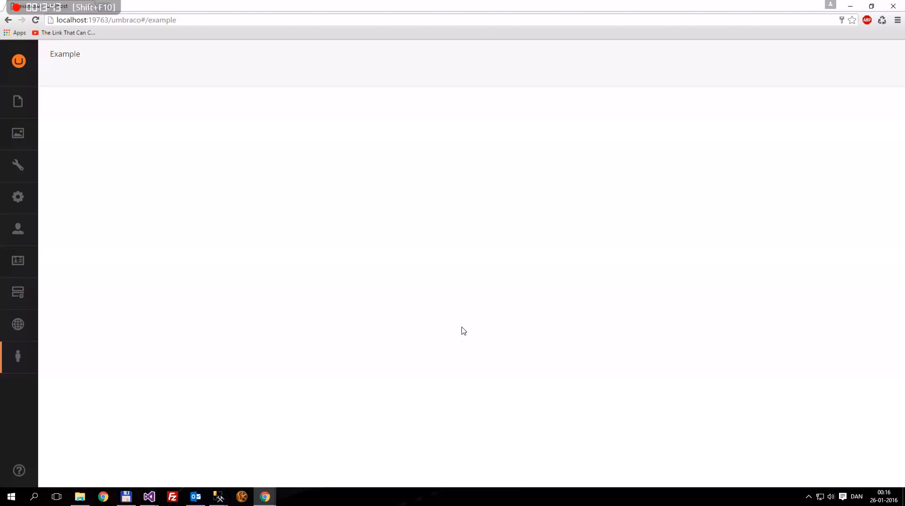
mouse_move(455, 329)
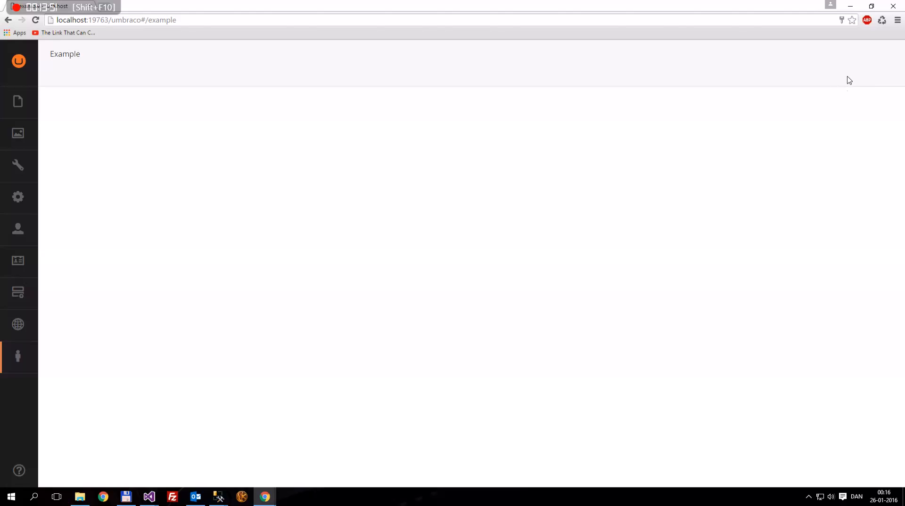
mouse_move(776, 177)
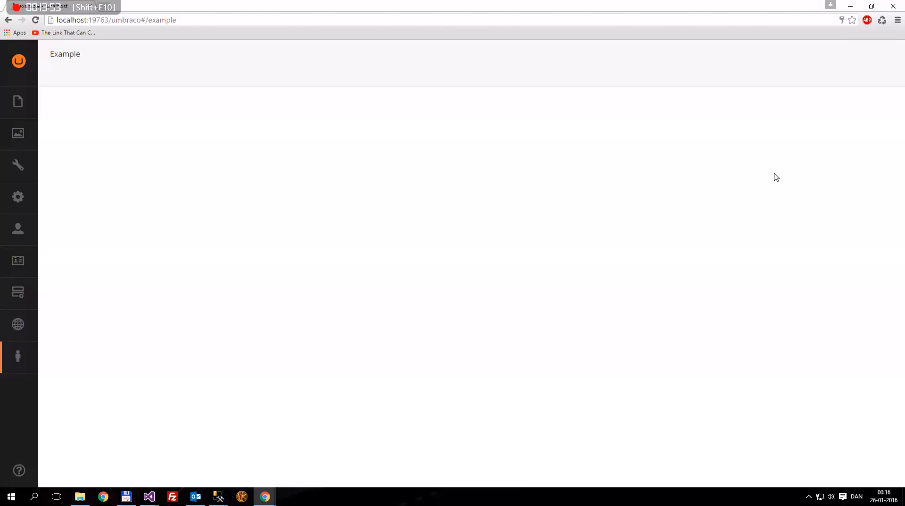